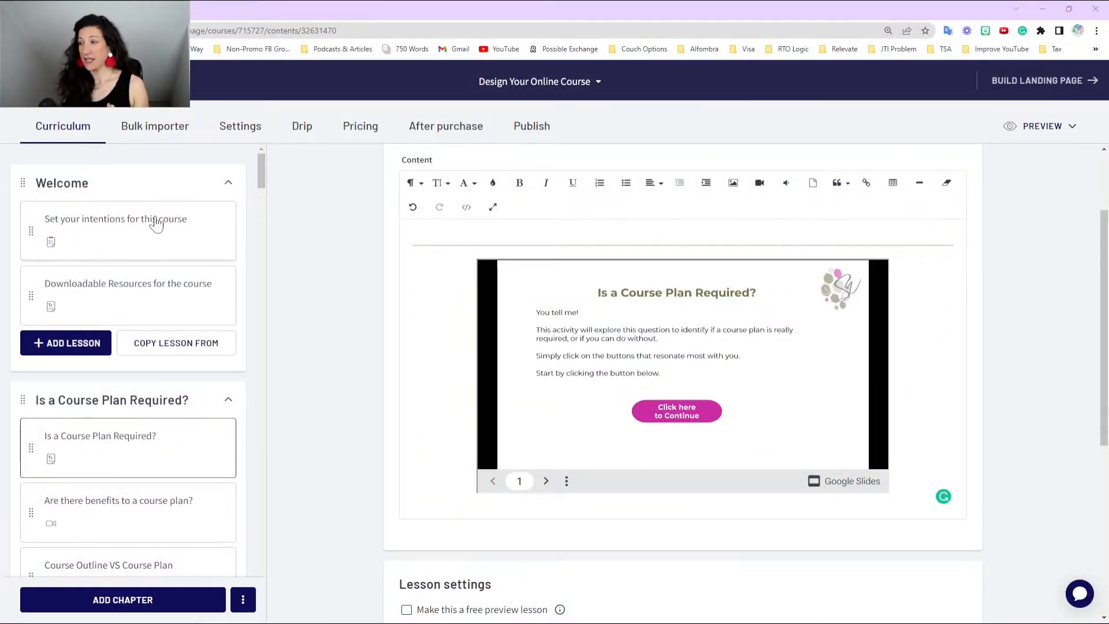
Step through the intentions, Downloadable Resources and Course Plan Required lessons to 'Are there benefits to a course plan?'.
click(116, 219)
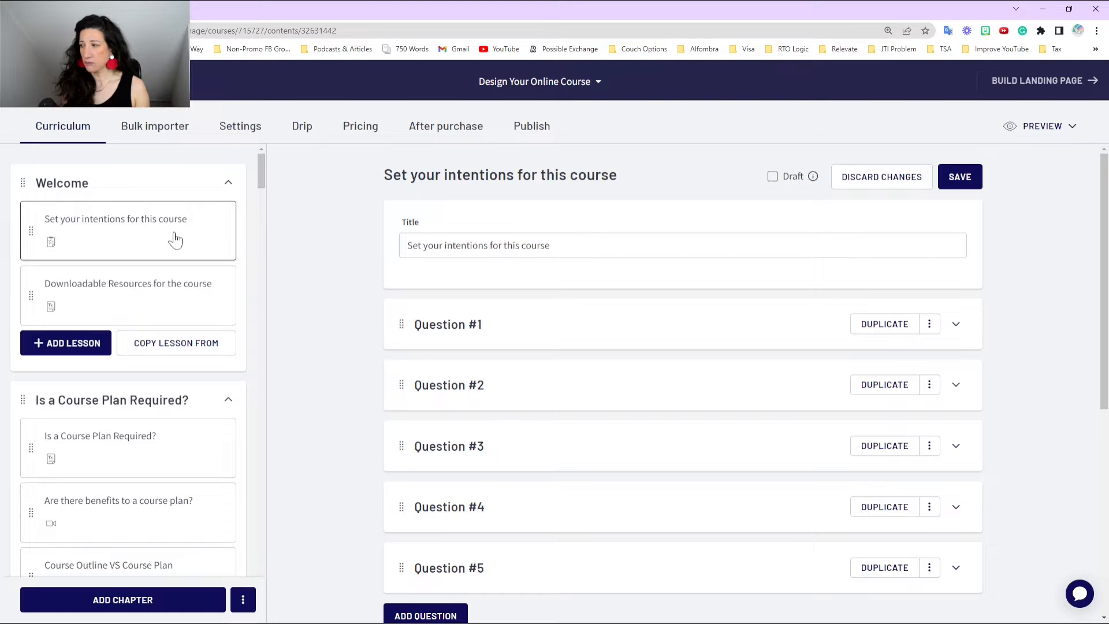
mouse_move(133, 267)
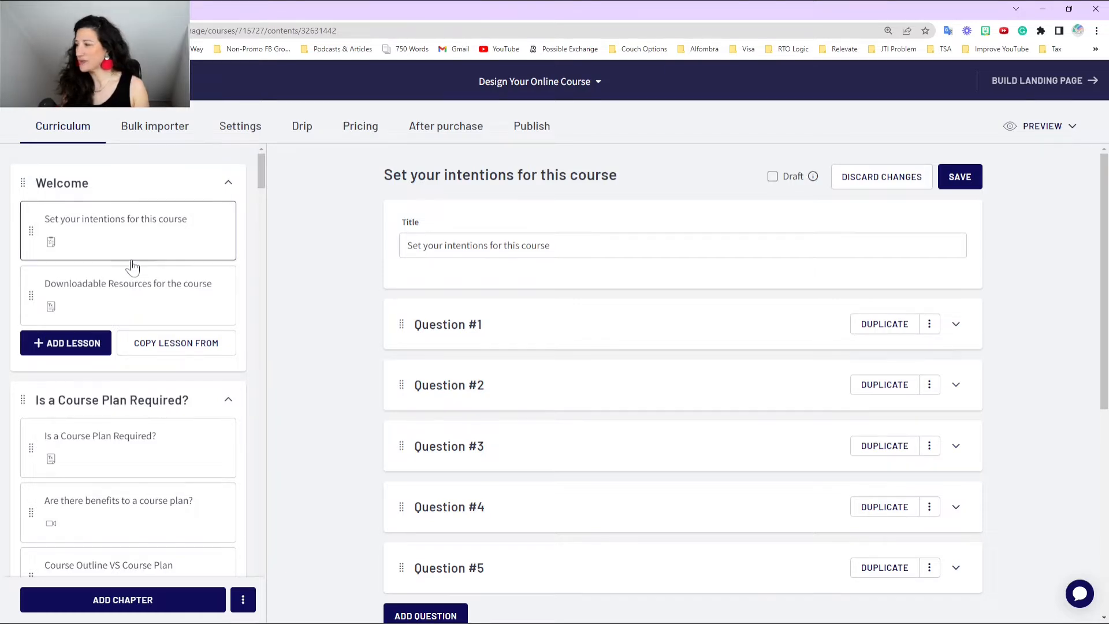
mouse_move(116, 300)
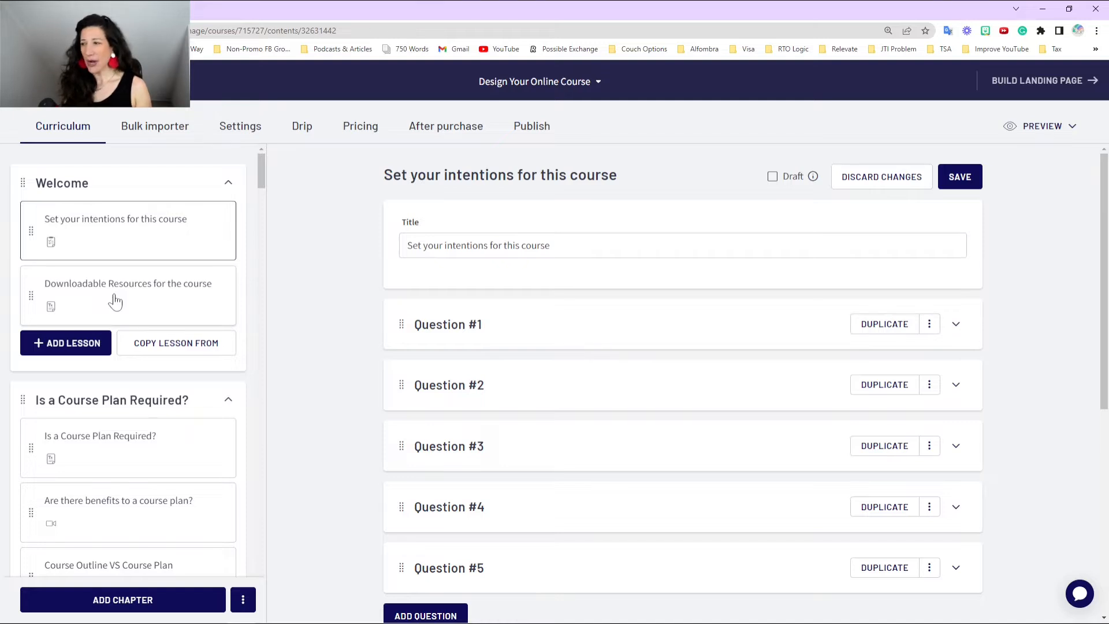
click(127, 296)
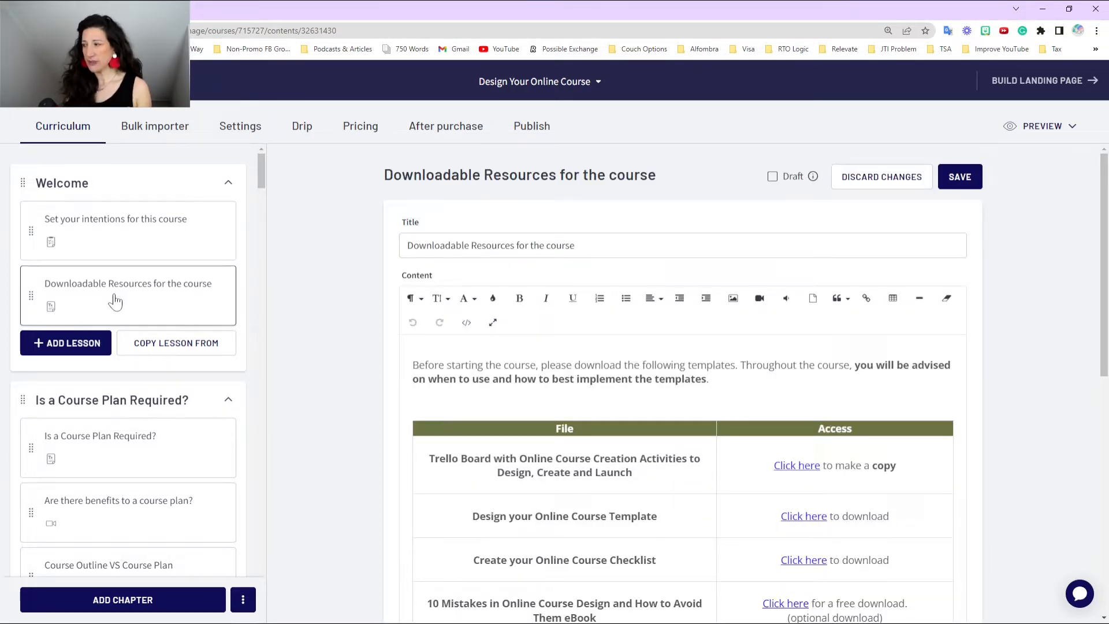
click(99, 435)
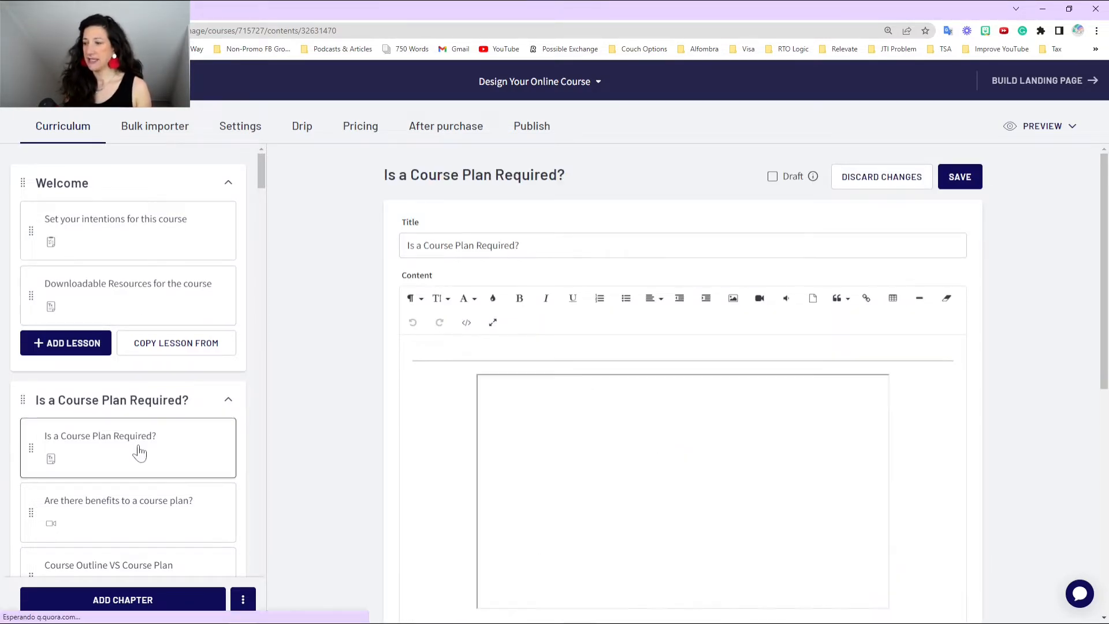
click(118, 500)
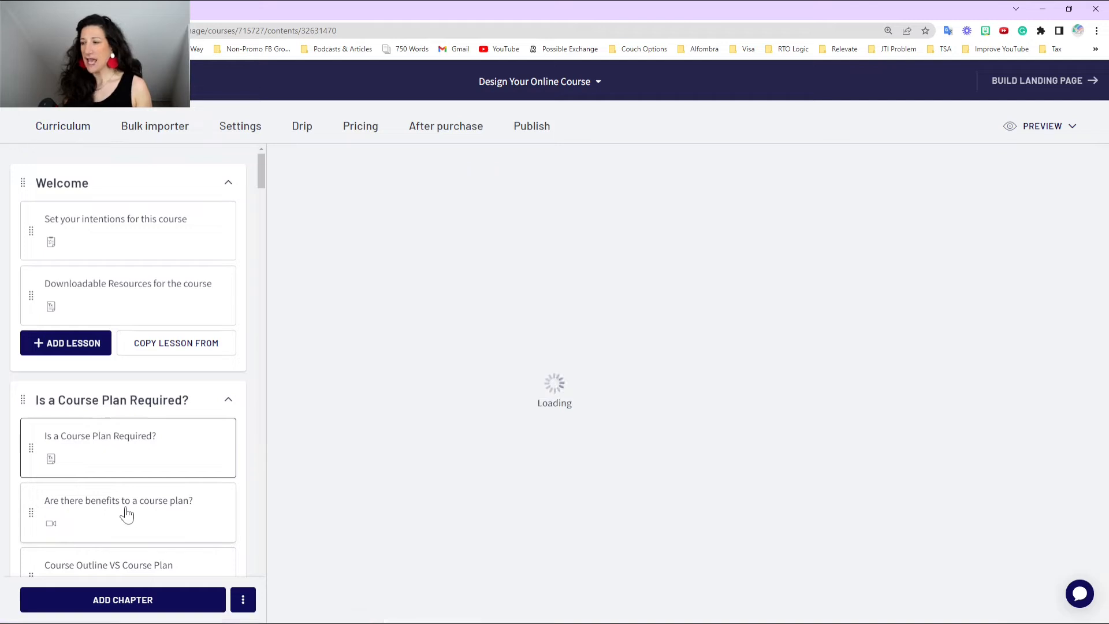
click(117, 500)
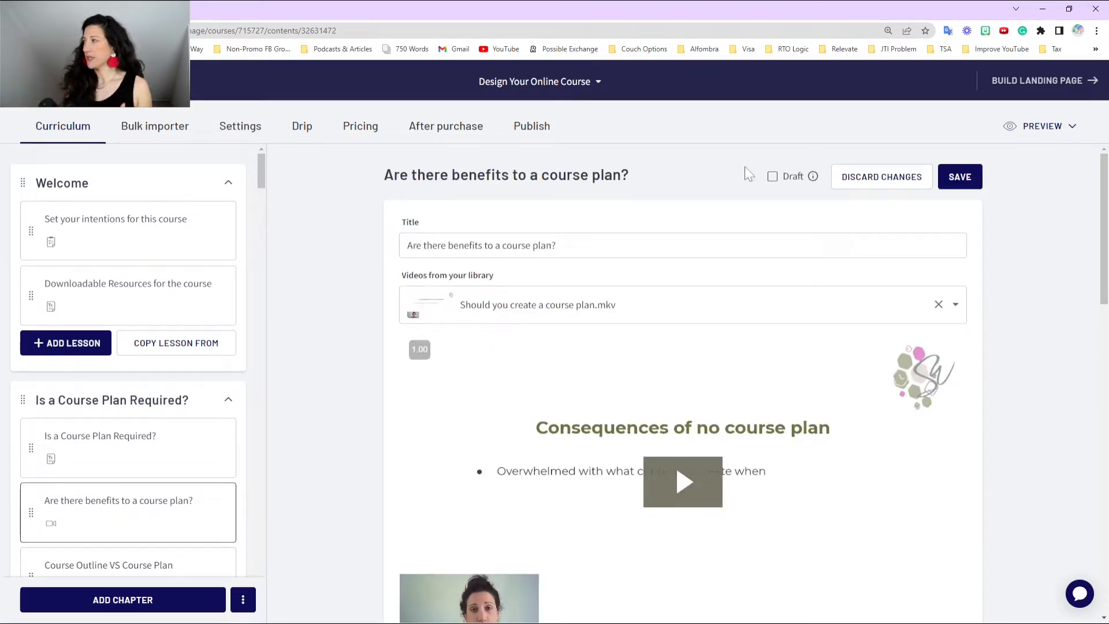
mouse_move(1041, 126)
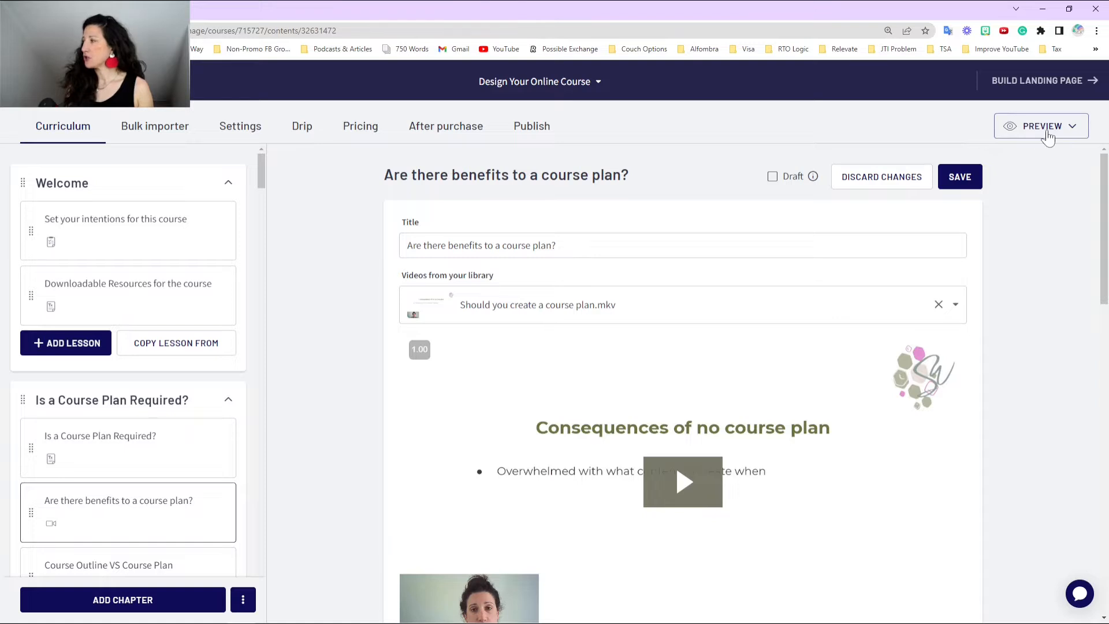
Open the course's student preview and bring up the page's browser context menu.
click(1041, 126)
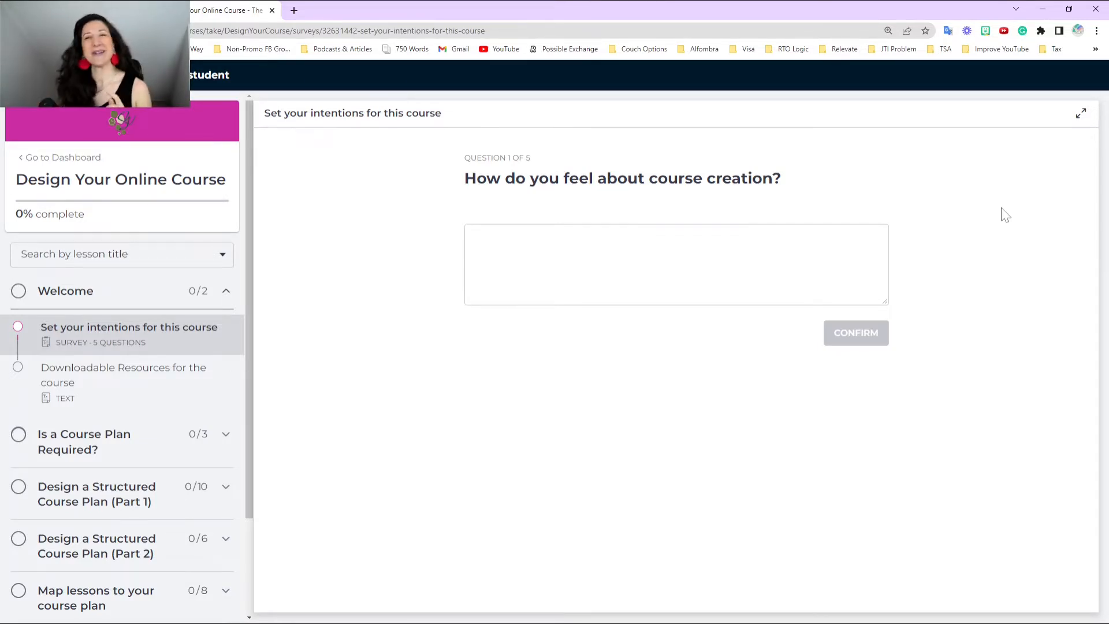
mouse_move(396, 247)
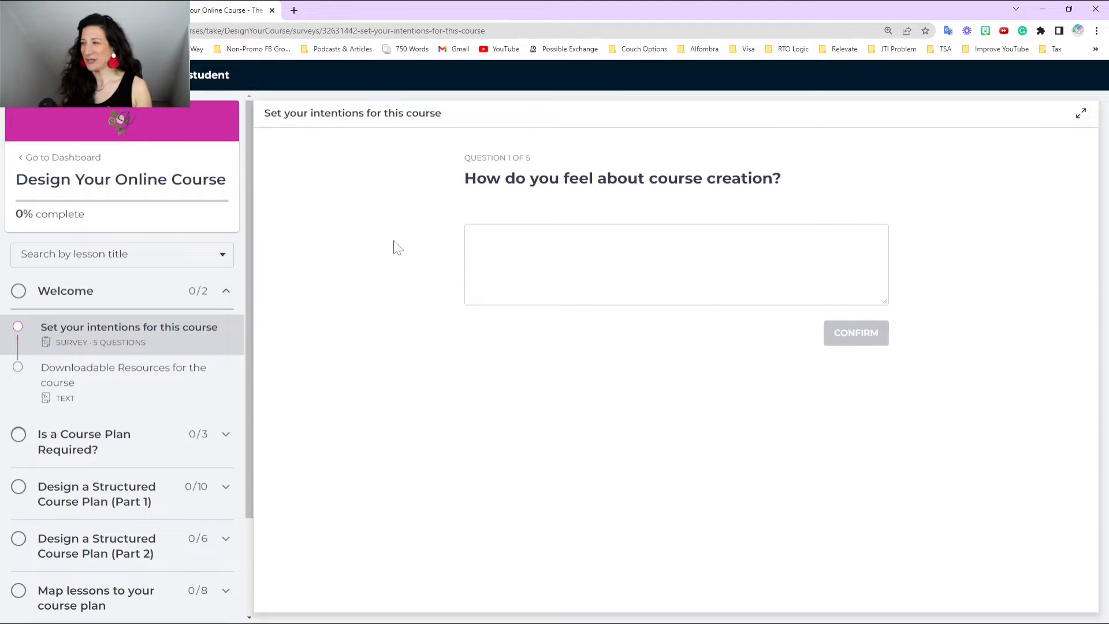
mouse_move(387, 248)
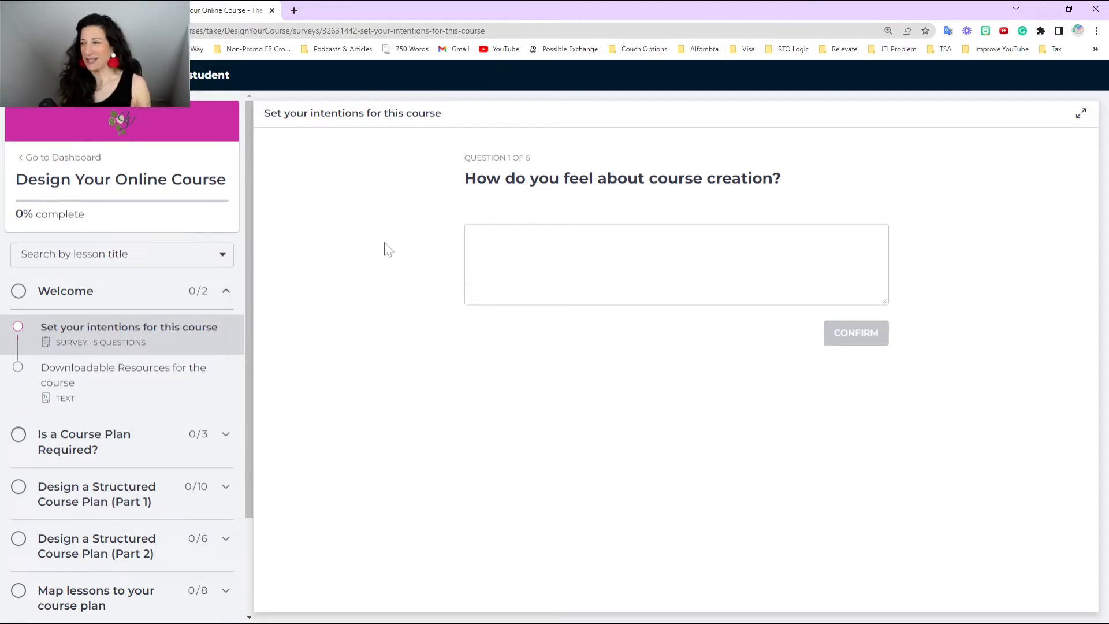
right_click(388, 249)
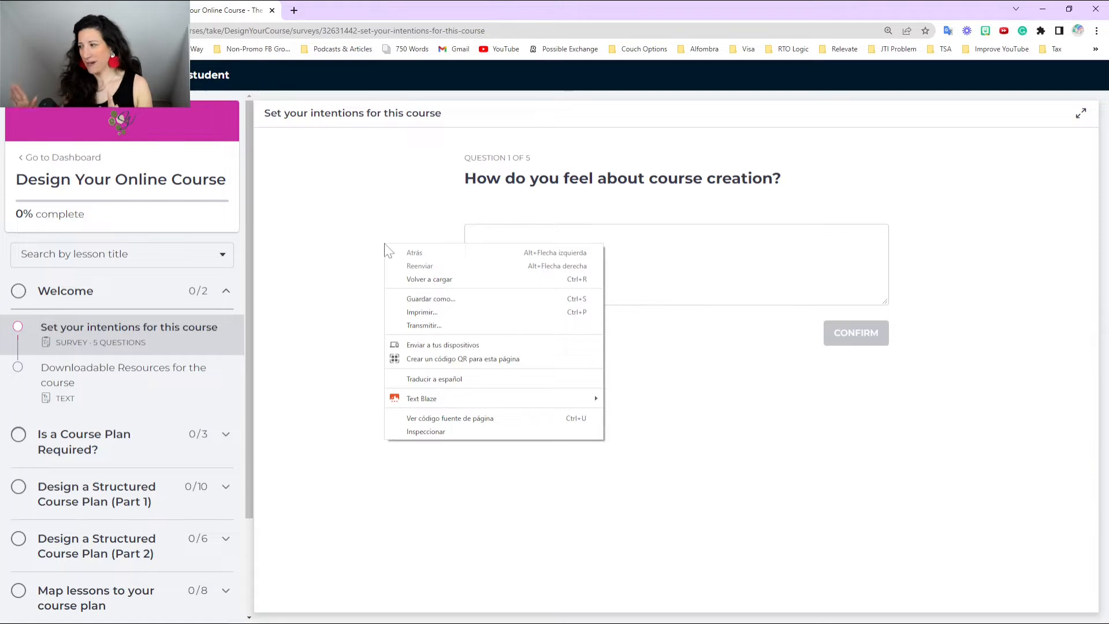
mouse_move(425, 432)
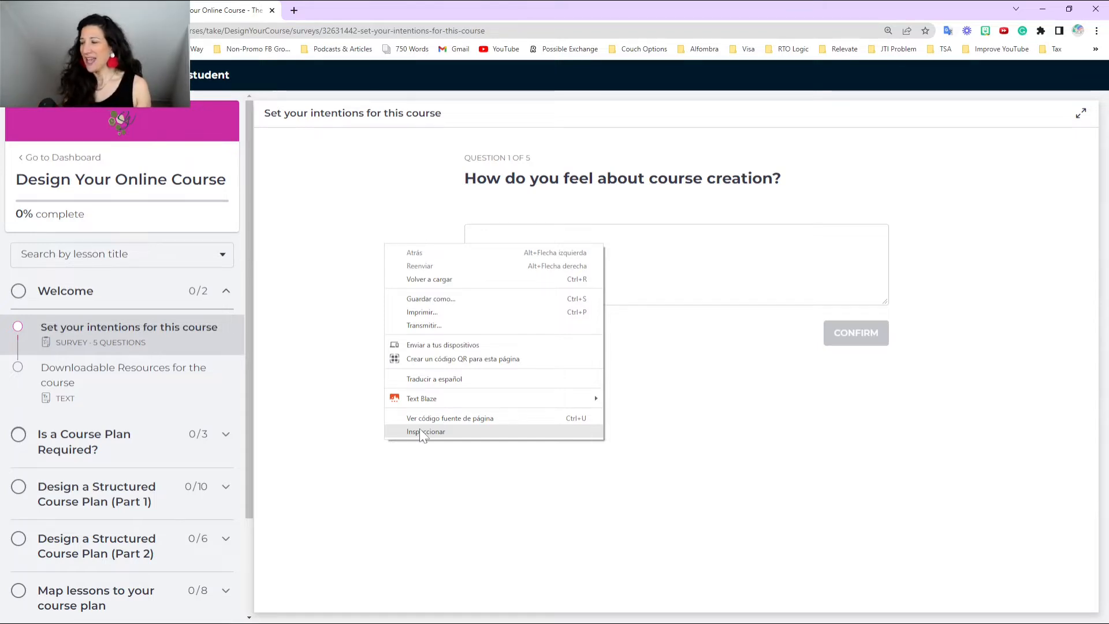
Inspect the page, hide the DevTools window, and show the responsive device preset list.
click(425, 432)
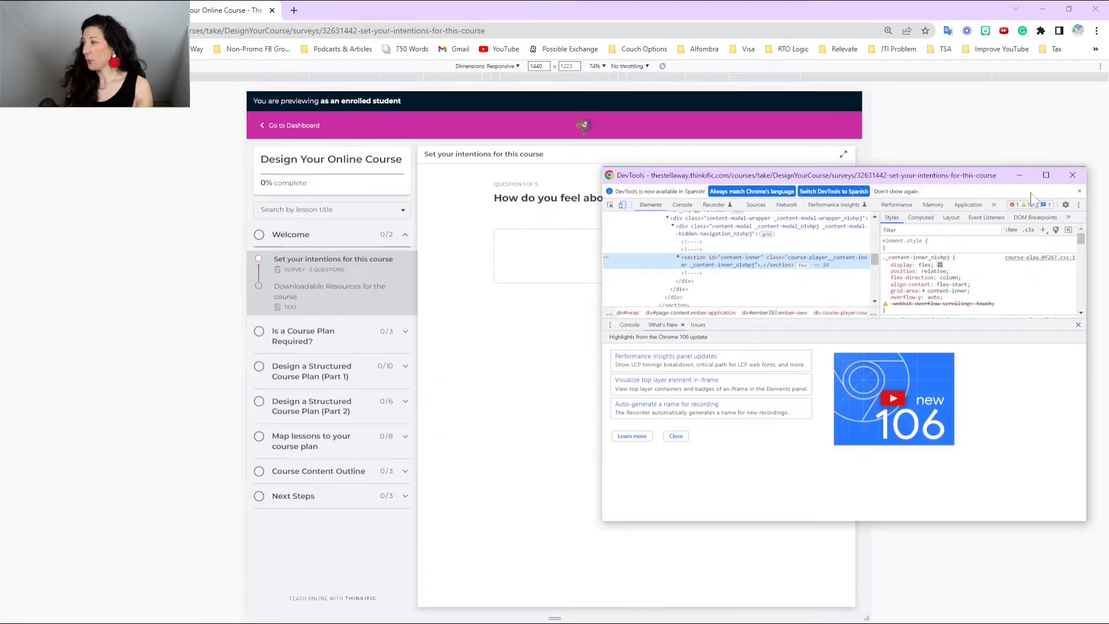
click(1072, 174)
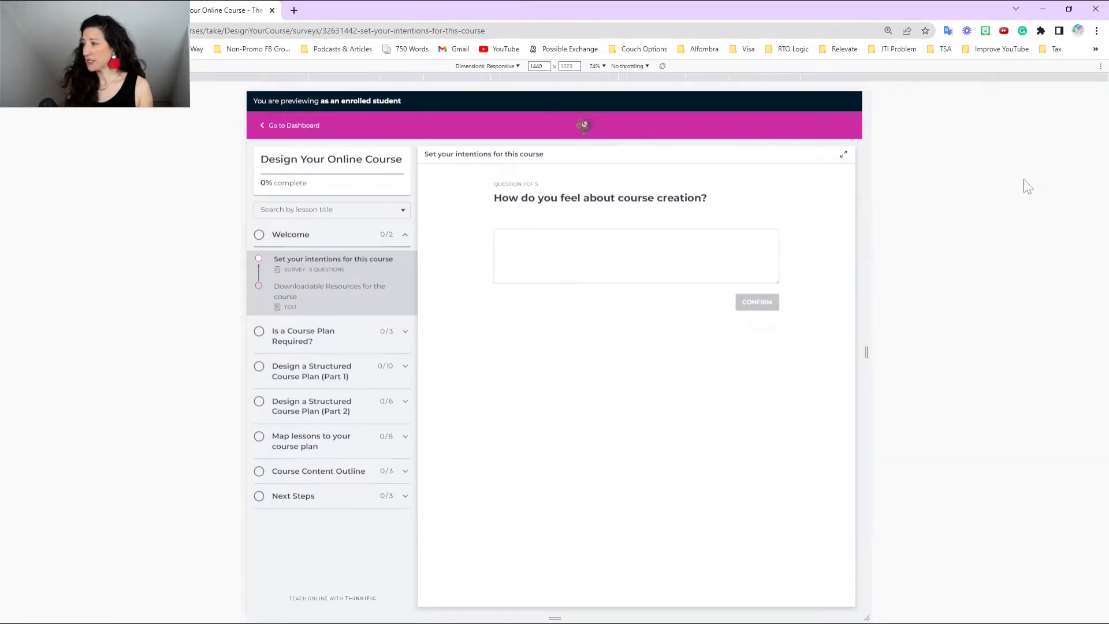
mouse_move(909, 106)
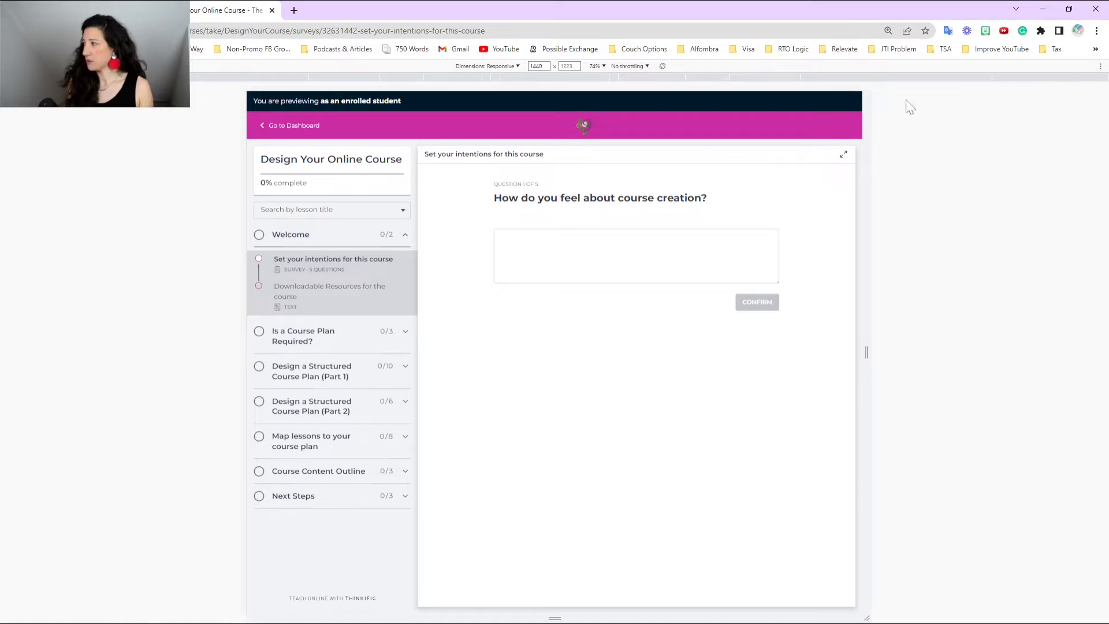
mouse_move(951, 503)
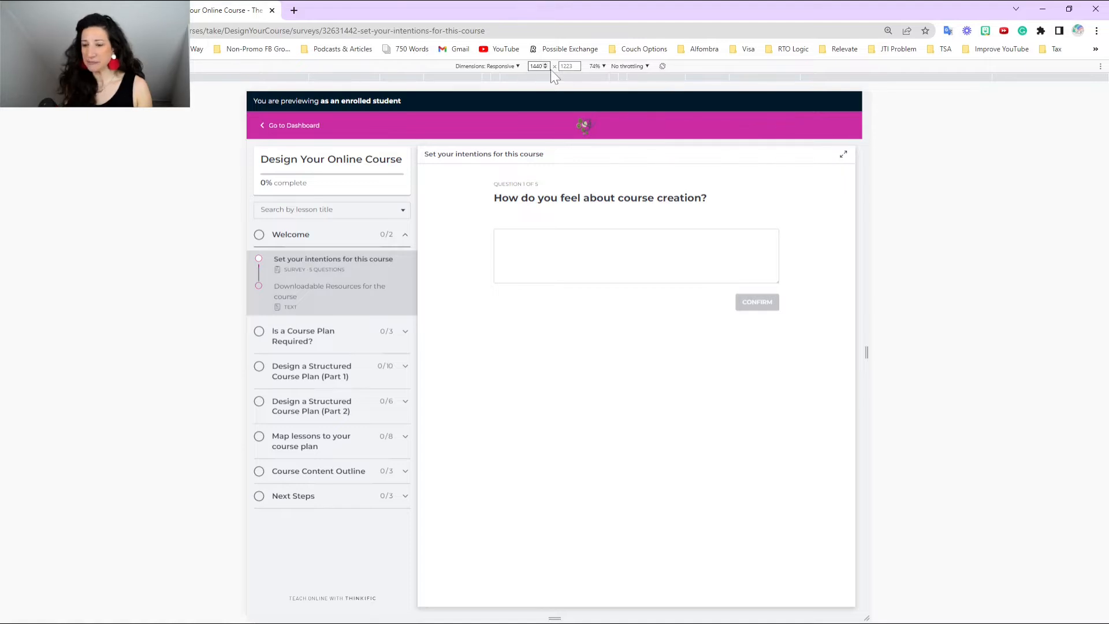
mouse_move(539, 66)
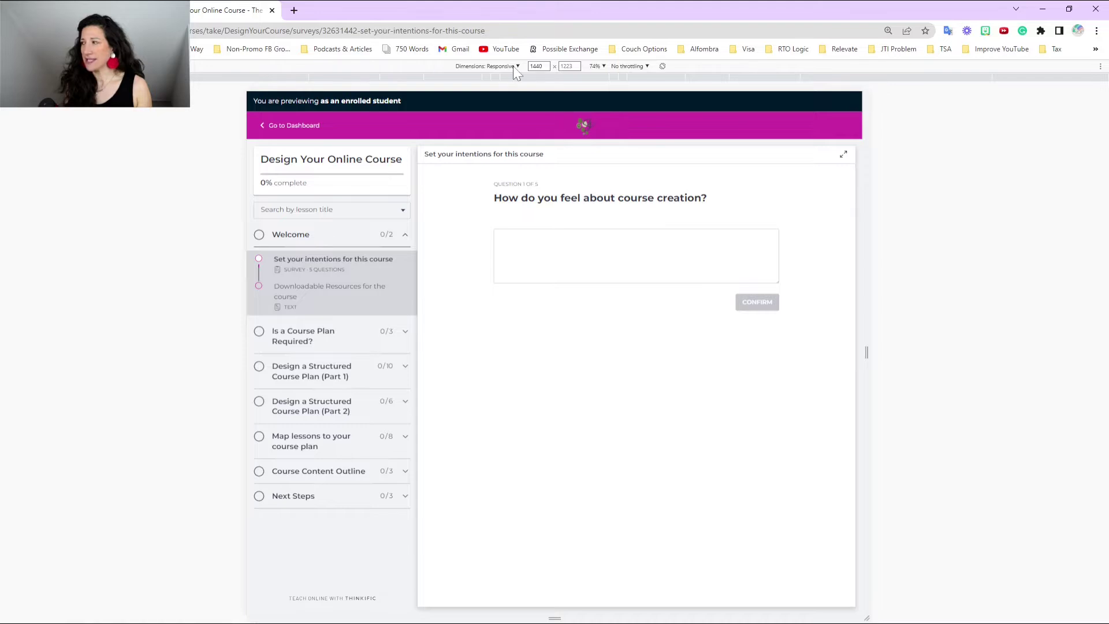
click(488, 65)
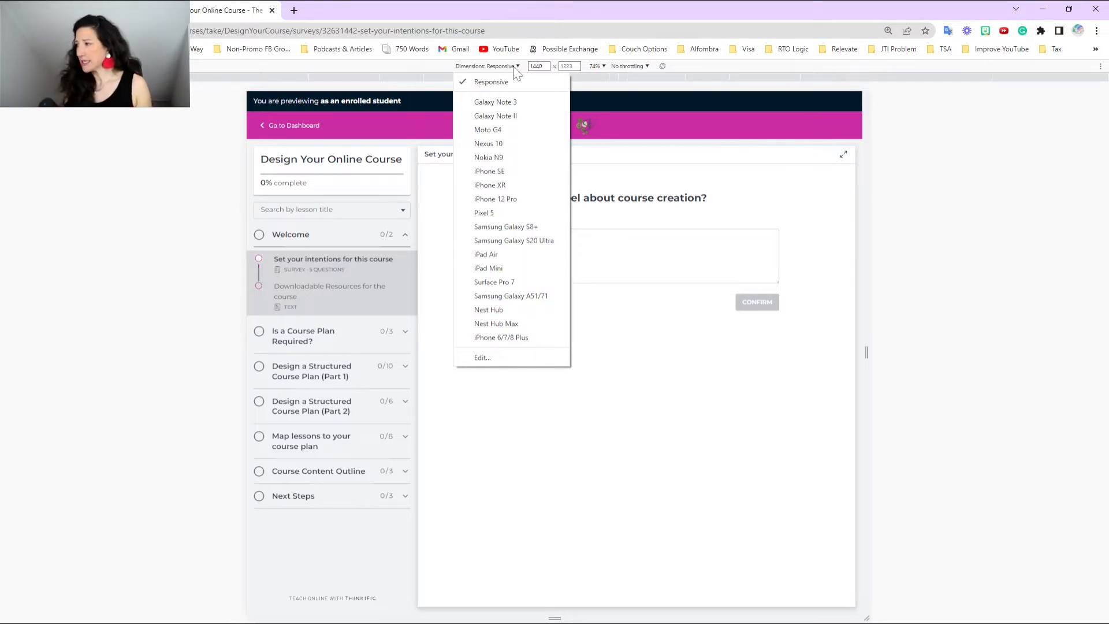
Choose Samsung Galaxy S8+ as the emulated device for the student preview.
click(506, 227)
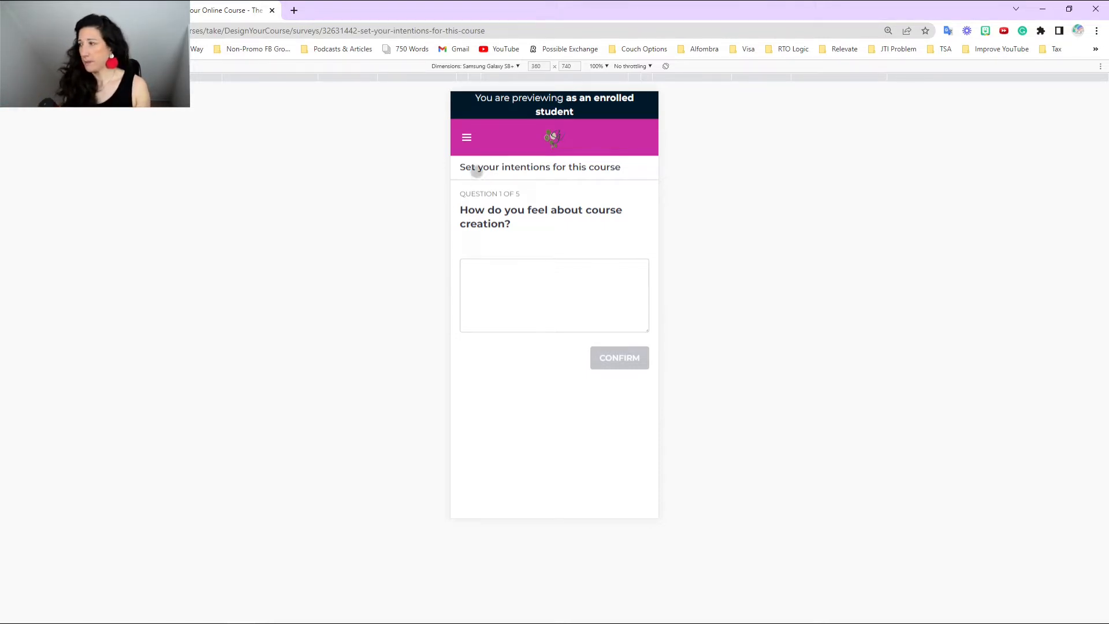
View the Downloadable Resources lesson in the phone view, then reopen the course outline.
click(466, 137)
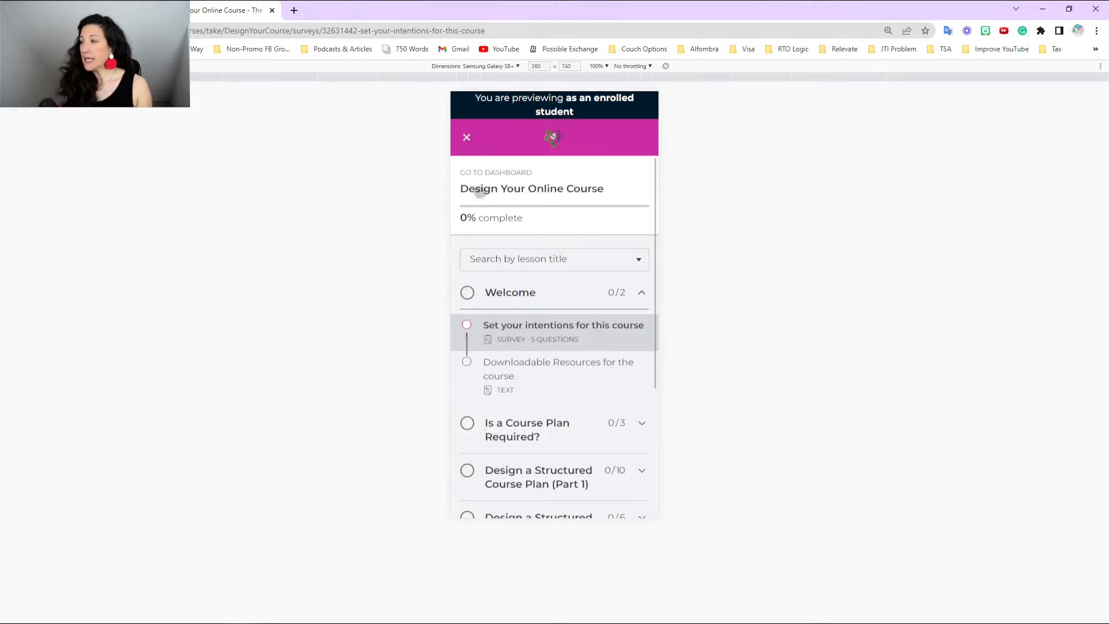
click(563, 325)
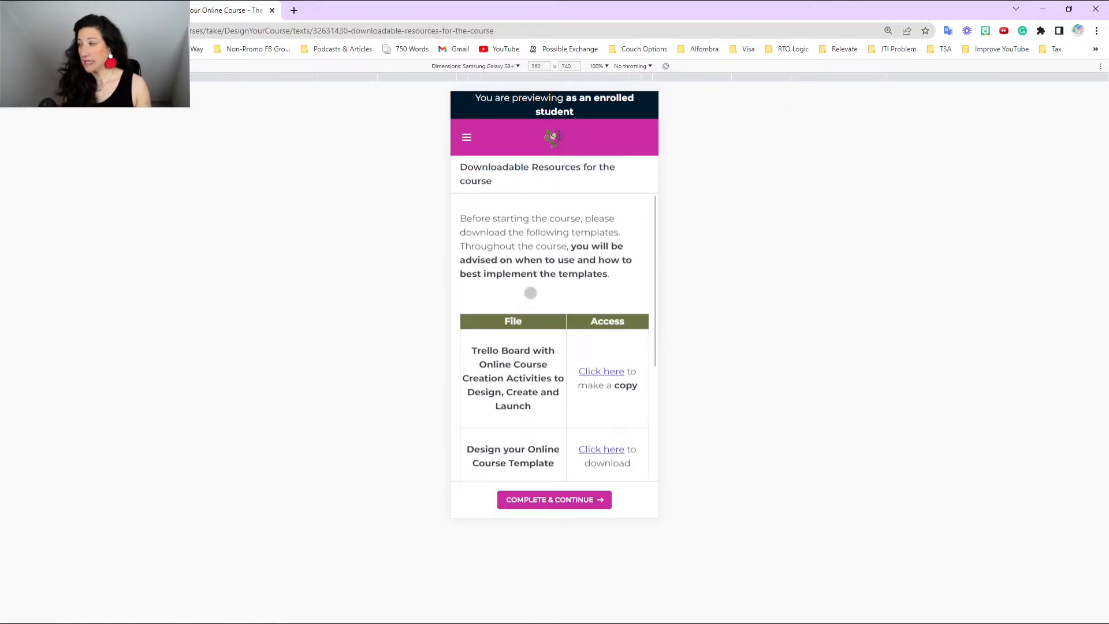
scroll(down, 3)
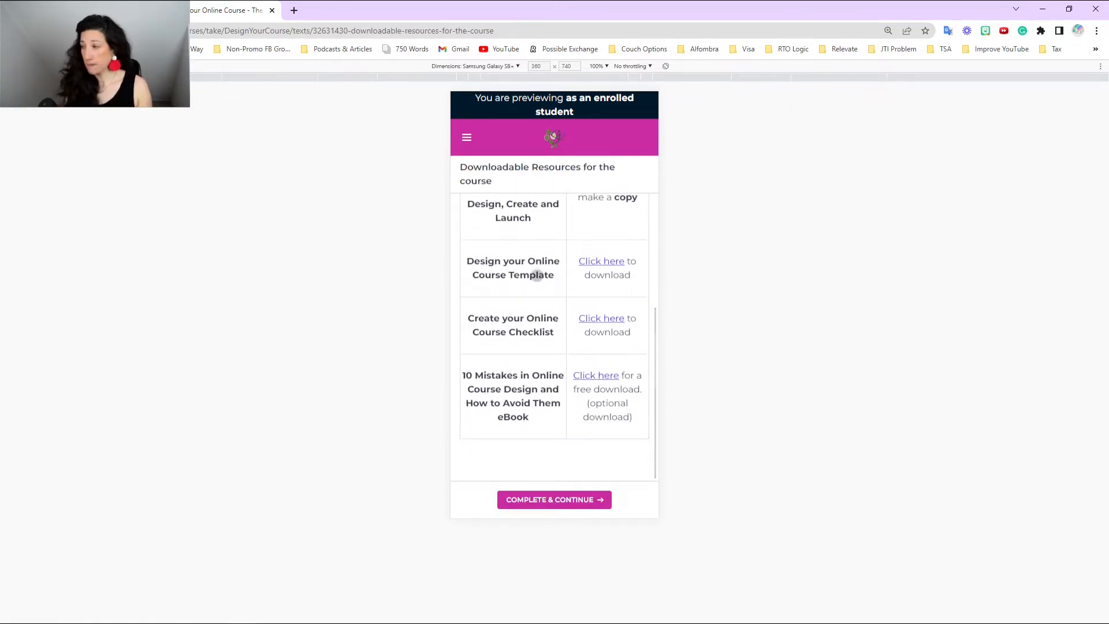
scroll(up, 3)
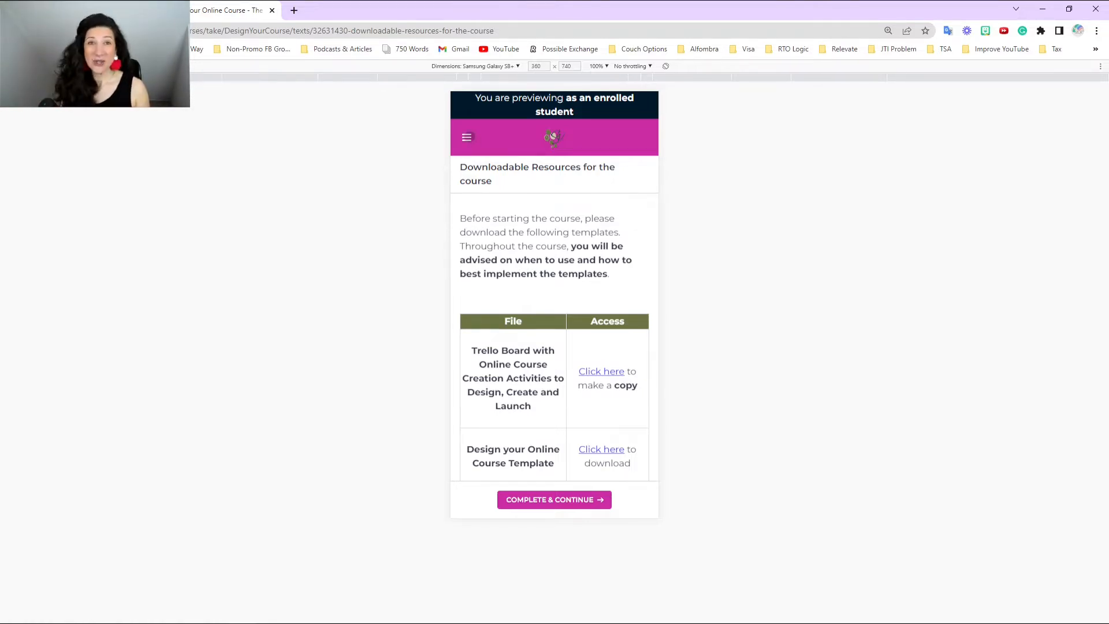
click(466, 137)
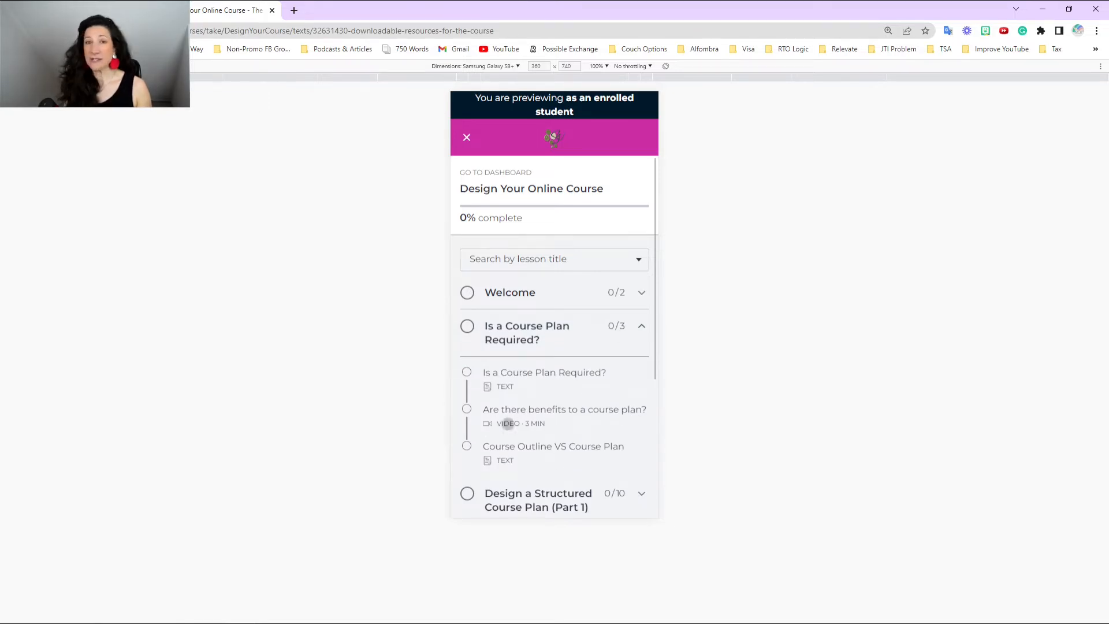
Open 'Are there benefits to a course plan?', rotate the preview and back, then reopen the outline.
click(563, 409)
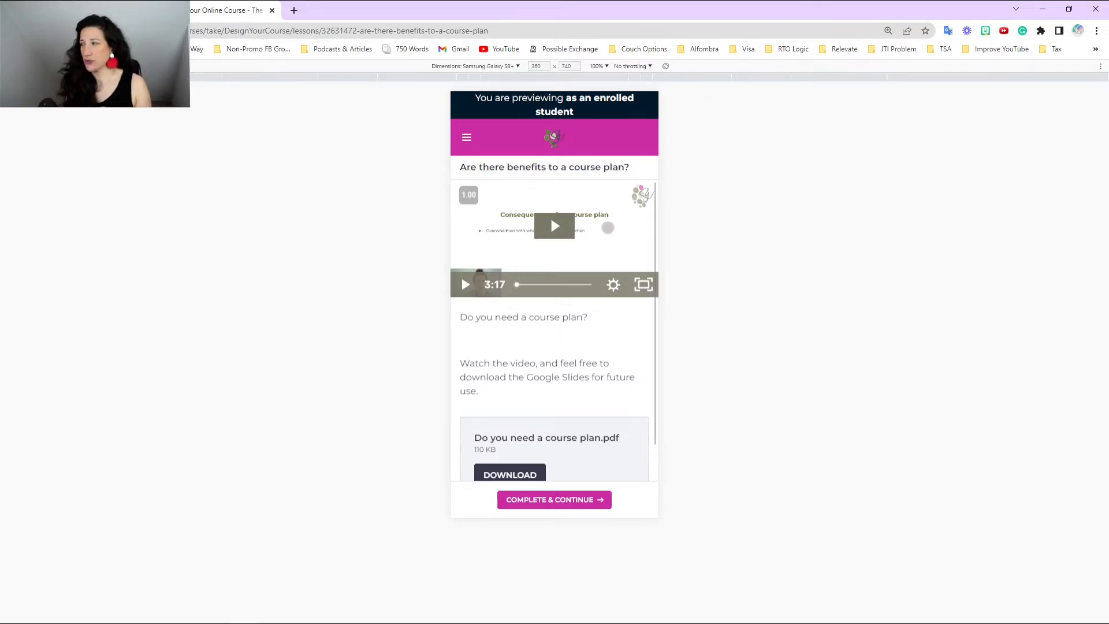
click(664, 66)
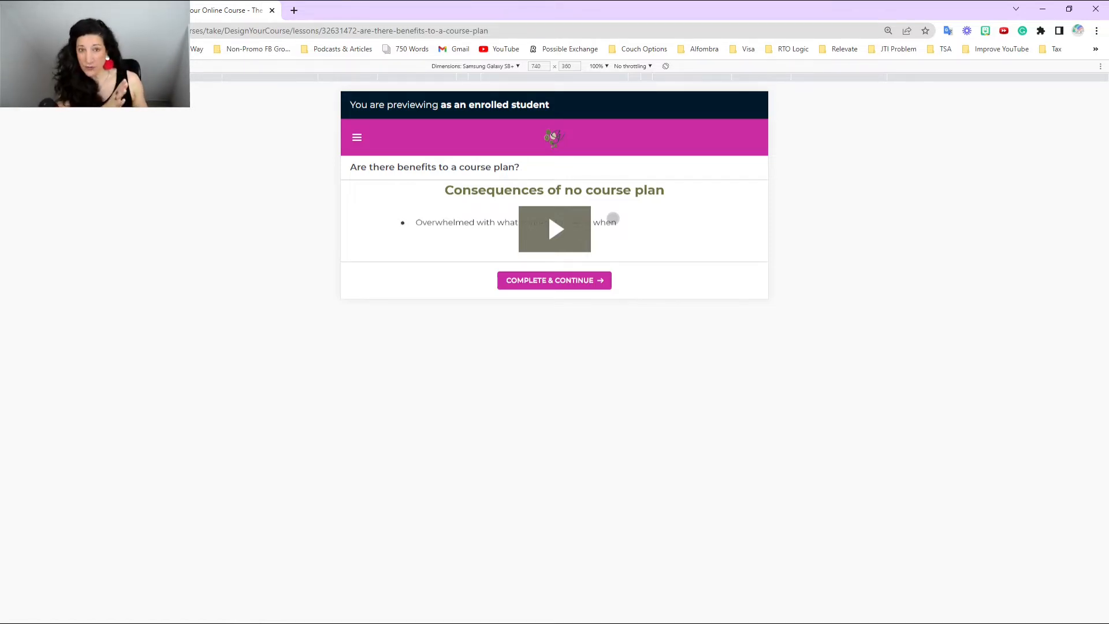
mouse_move(668, 71)
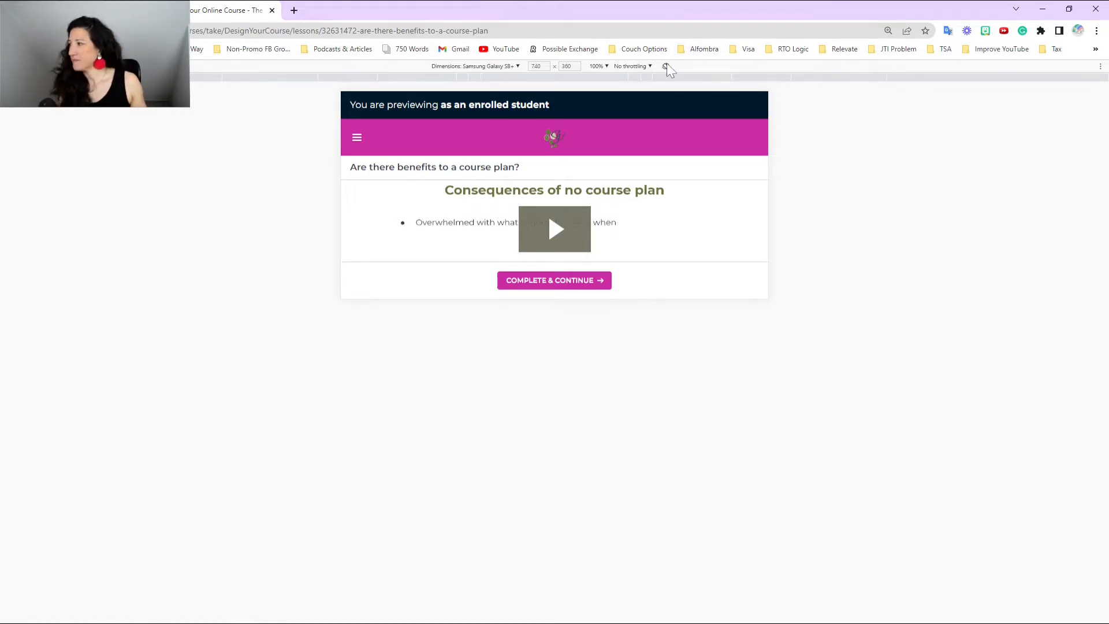
click(665, 66)
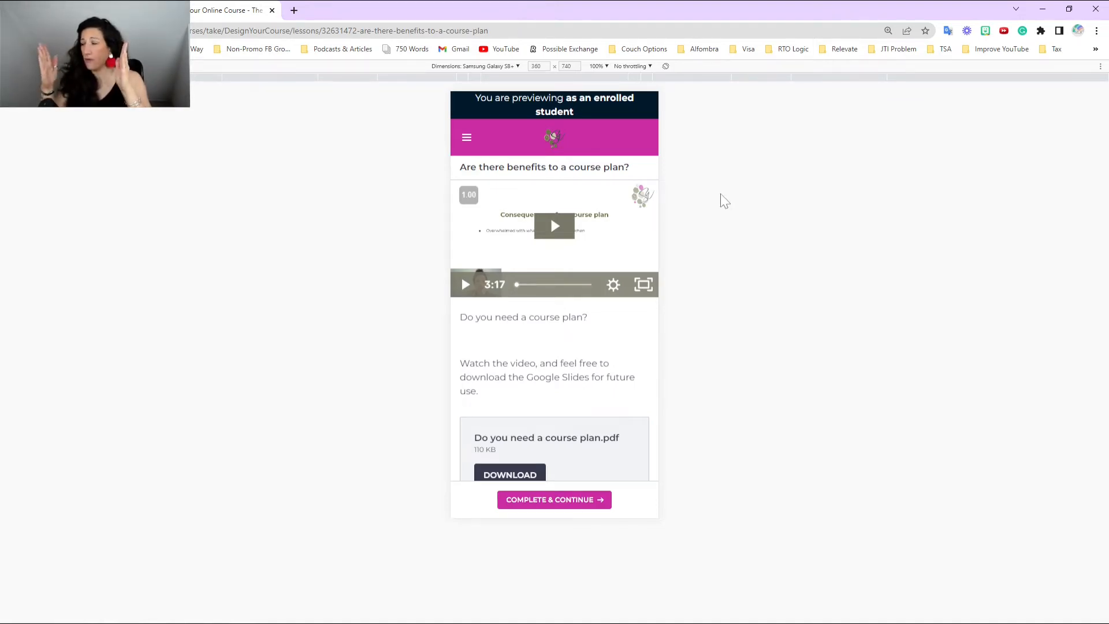
scroll(up, 3)
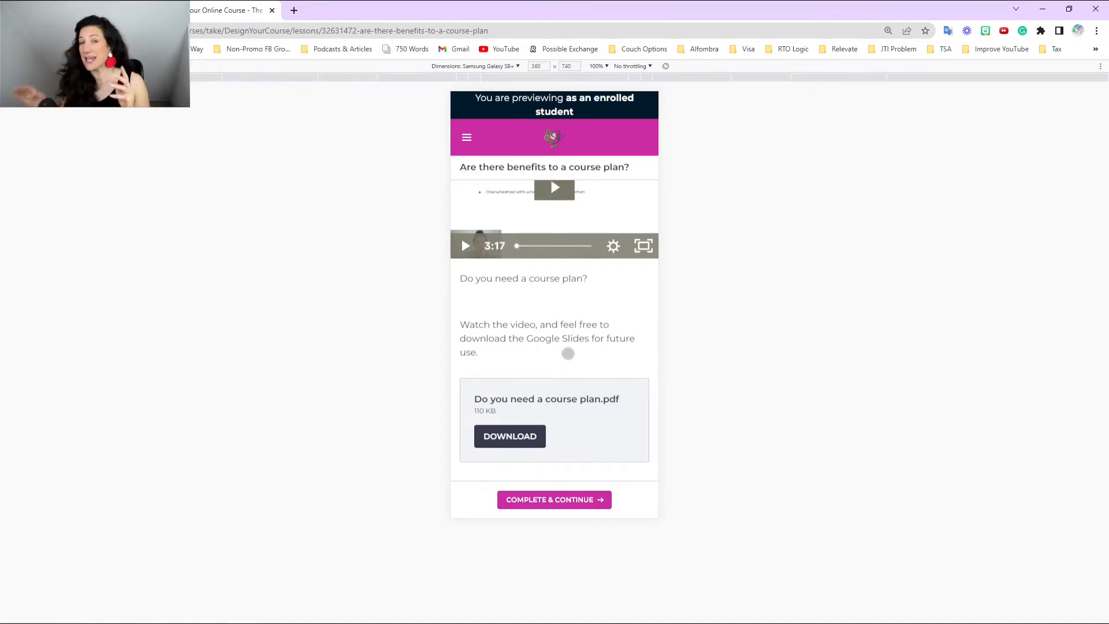
mouse_move(562, 416)
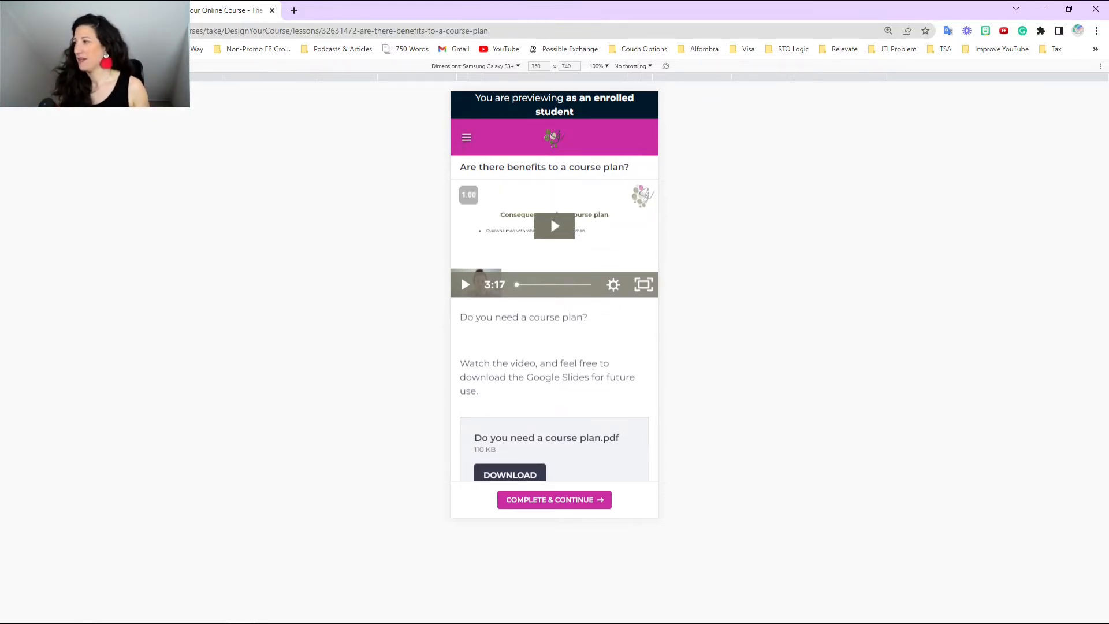
click(466, 138)
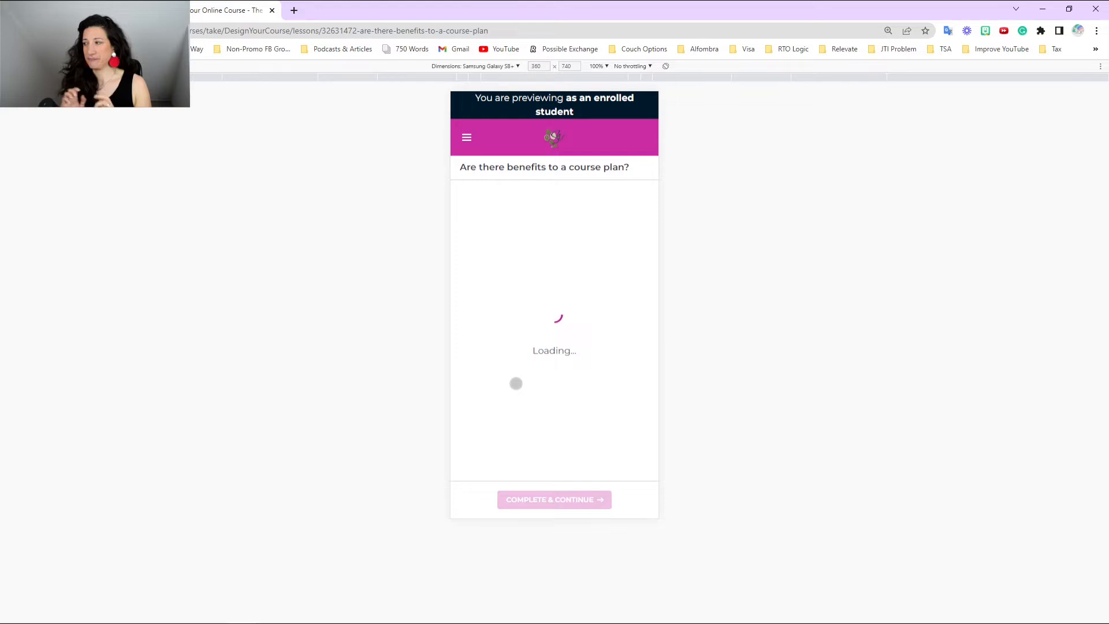
Open Is a Course Plan Required?, rotate the phone preview to landscape, and open its slides.
click(554, 499)
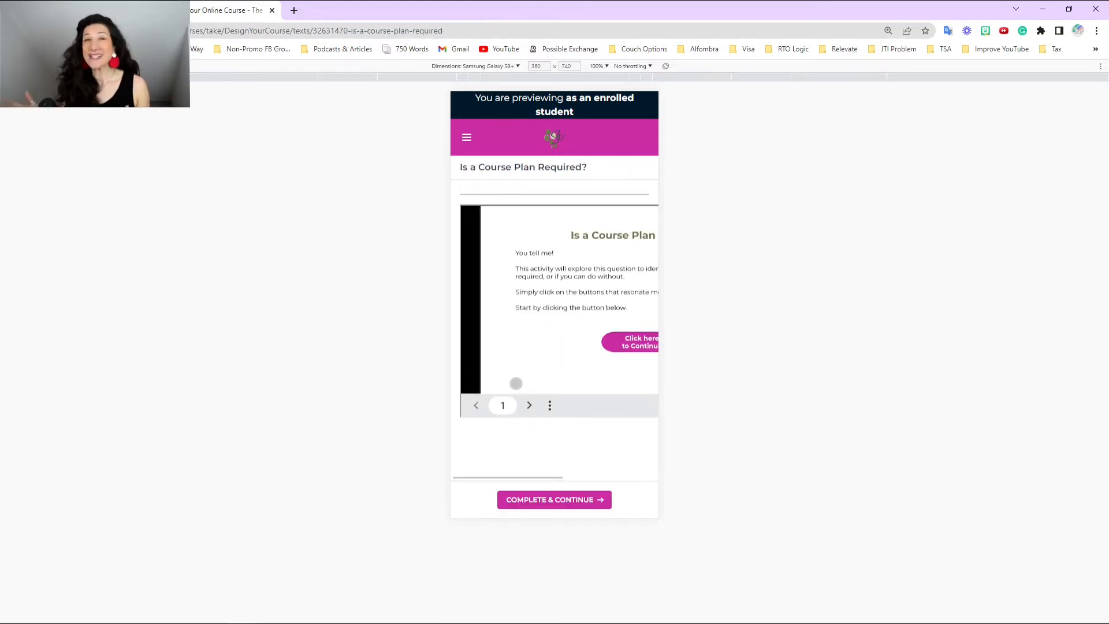
mouse_move(502, 453)
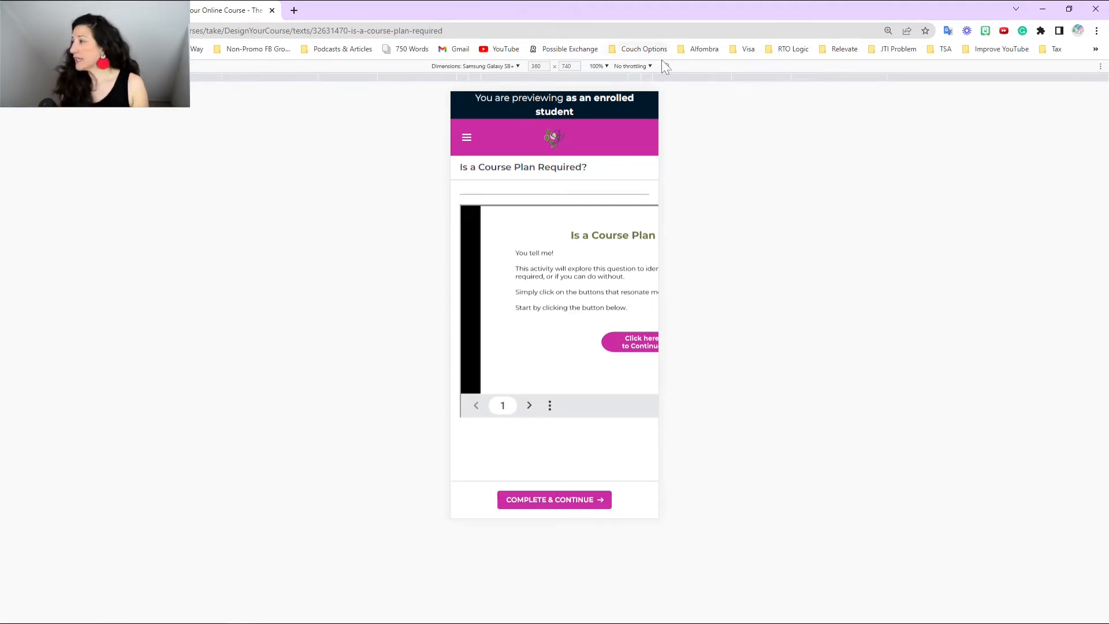
click(666, 66)
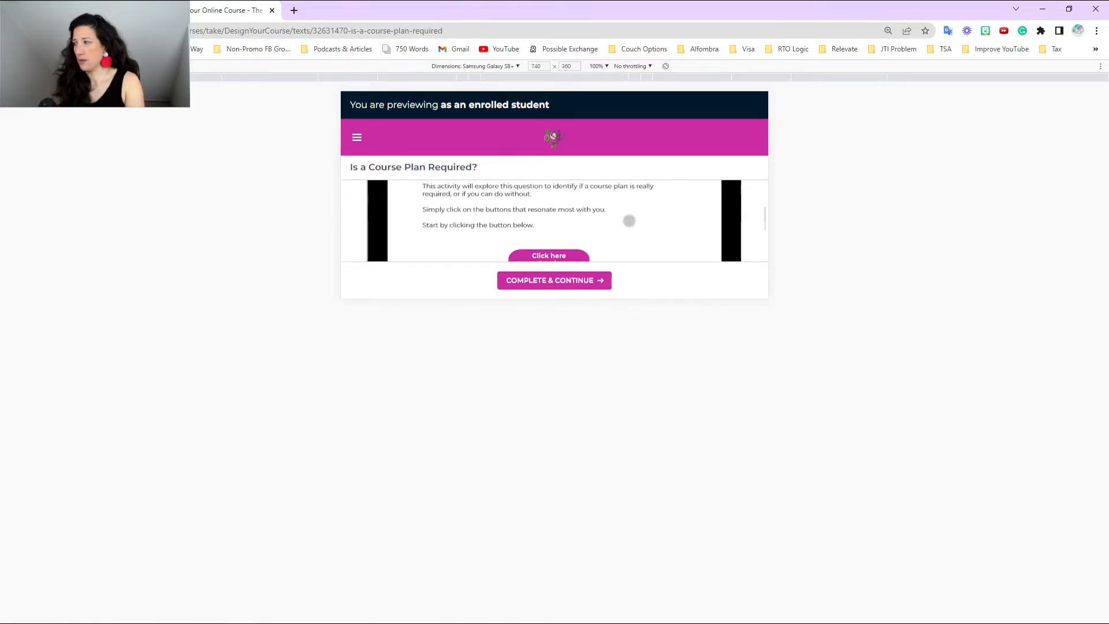
click(549, 255)
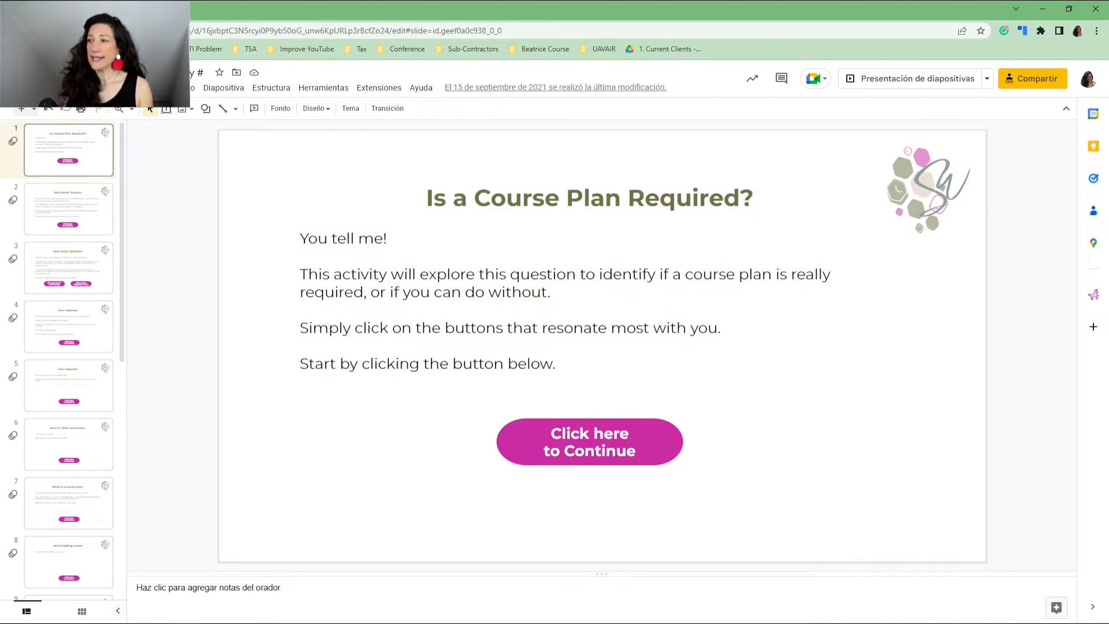
Open the File (Archivo) menu of the Is a Course Plan Required? deck.
click(173, 87)
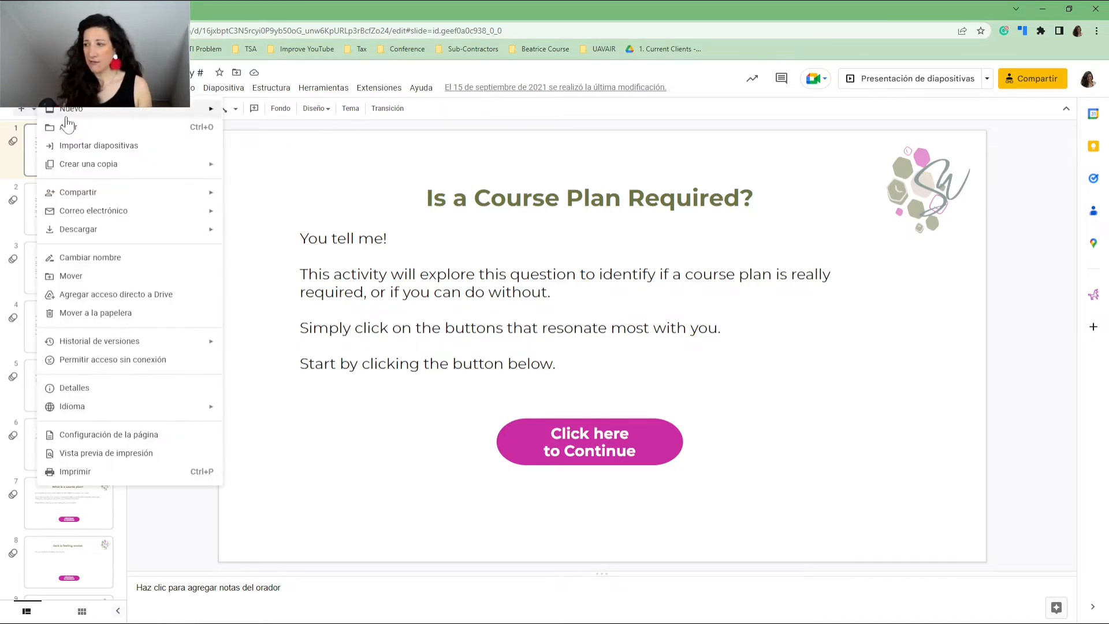
mouse_move(77, 192)
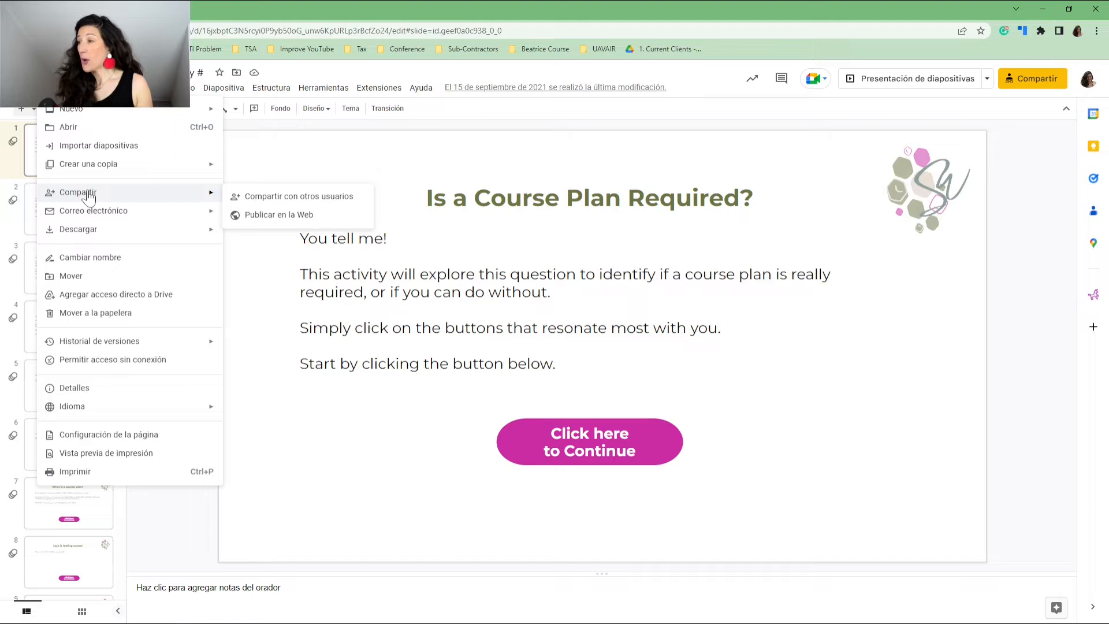
mouse_move(1032, 92)
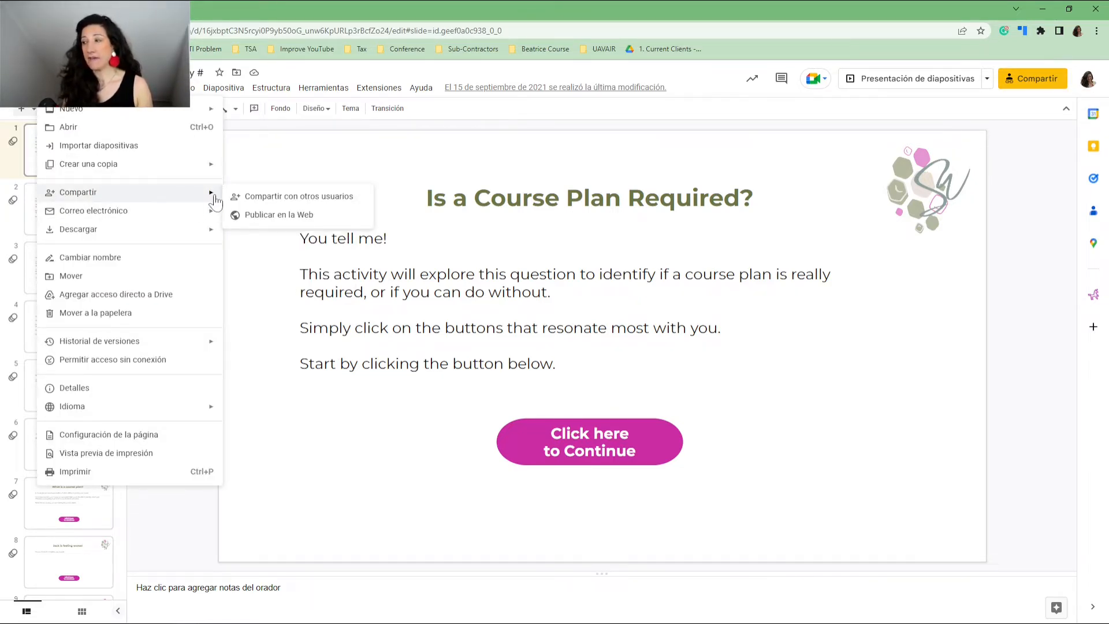
mouse_move(278, 214)
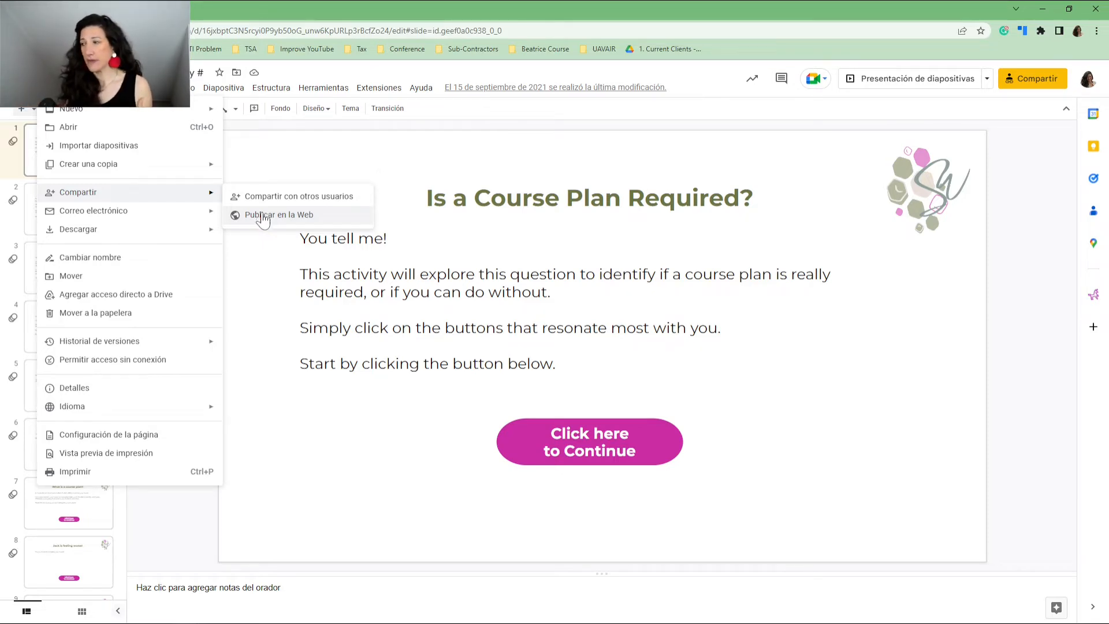
Open Publicar en la Web and select the published link, then the Incorporar embed code.
click(278, 214)
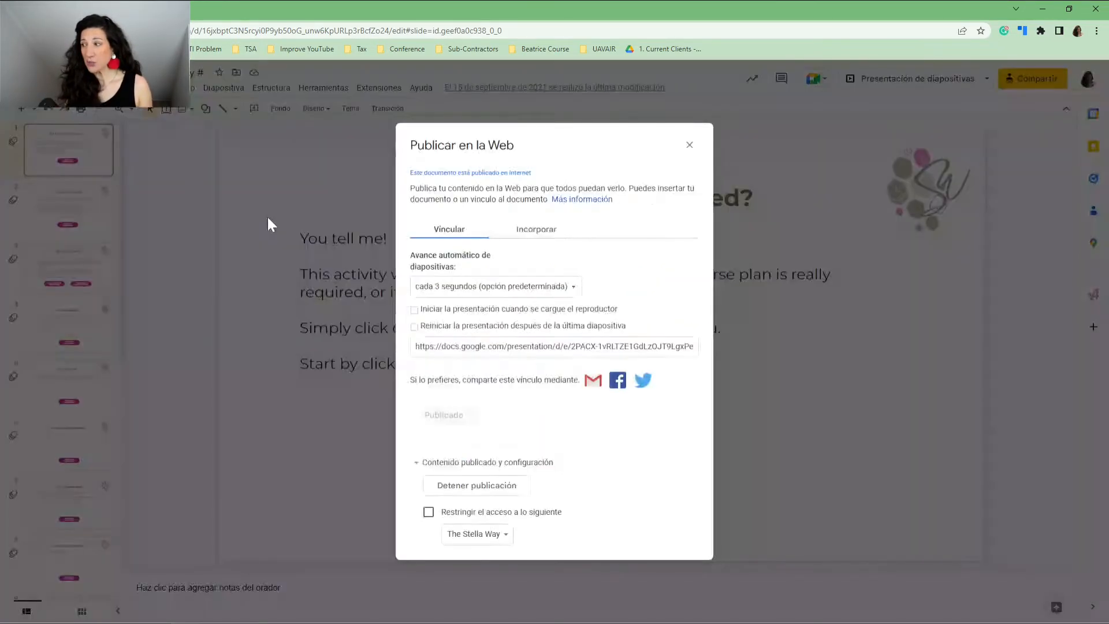
mouse_move(460, 283)
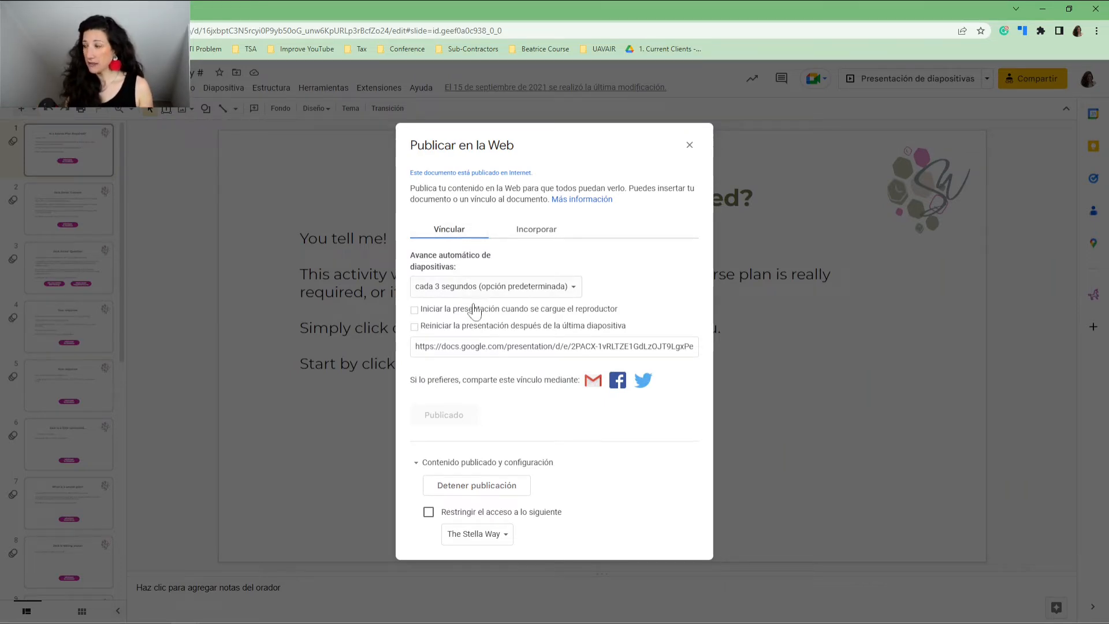
click(554, 346)
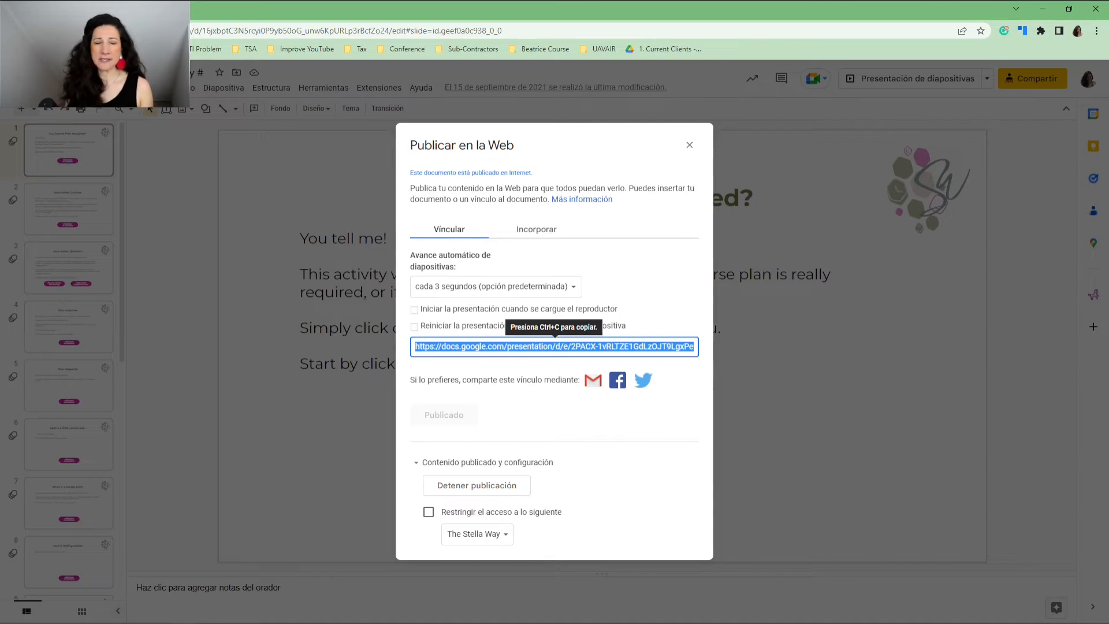
mouse_move(508, 290)
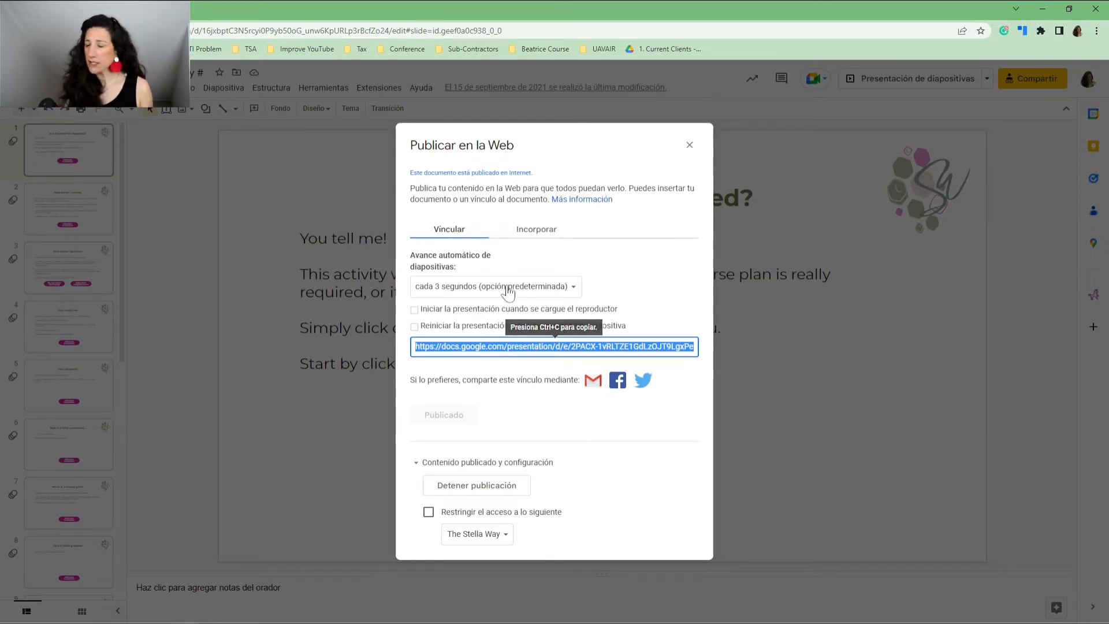
click(536, 229)
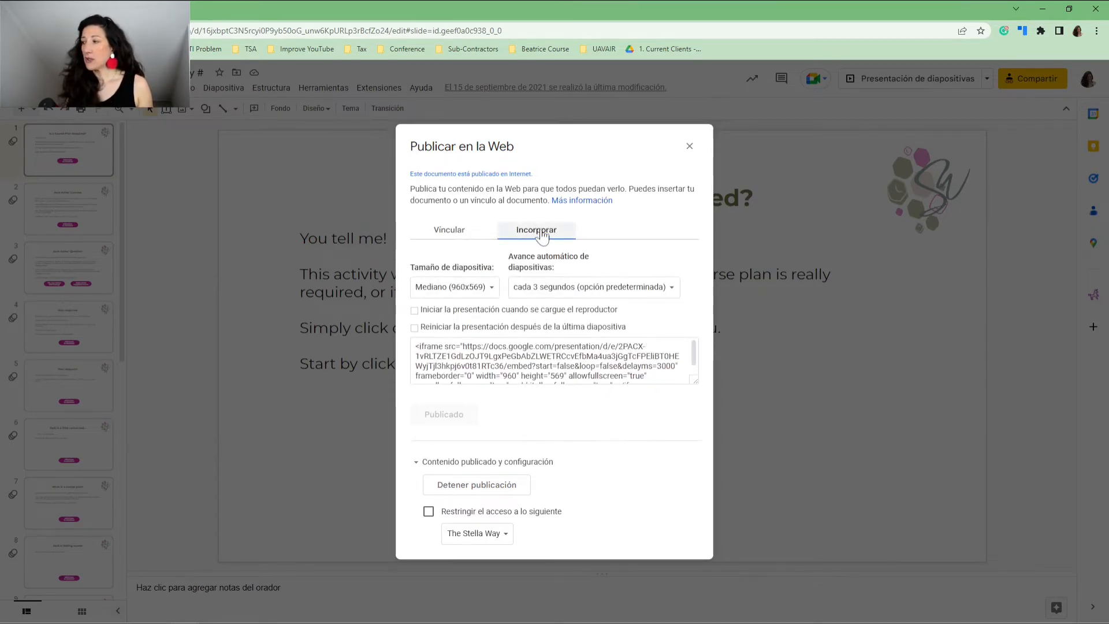
click(554, 361)
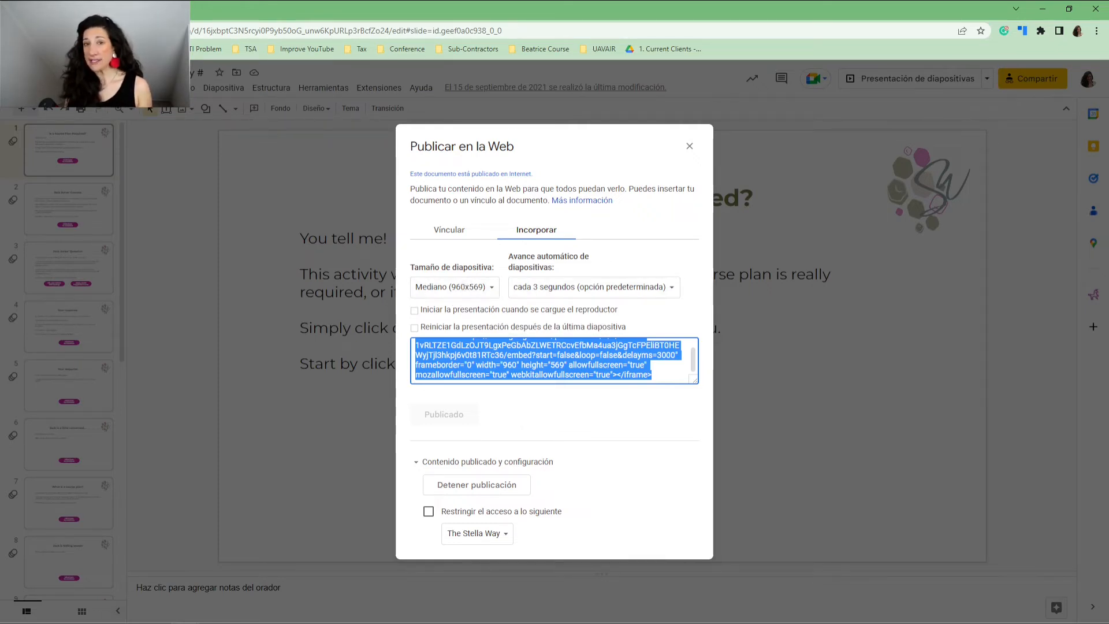
mouse_move(557, 272)
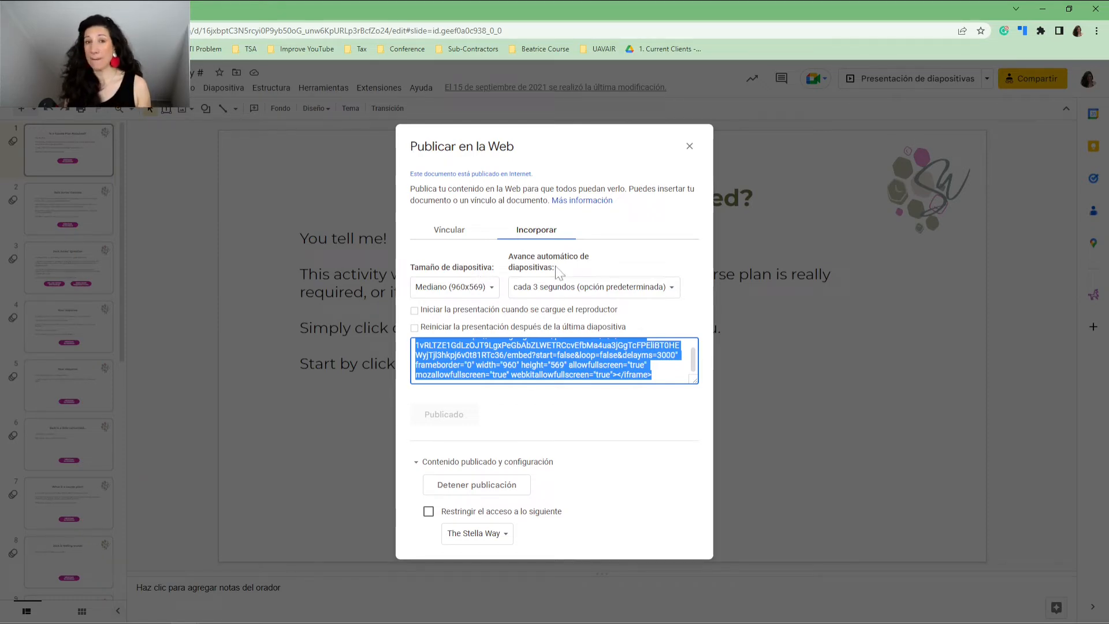
Set the embed to a custom 570×350 size advancing every minute, and select the code.
click(453, 286)
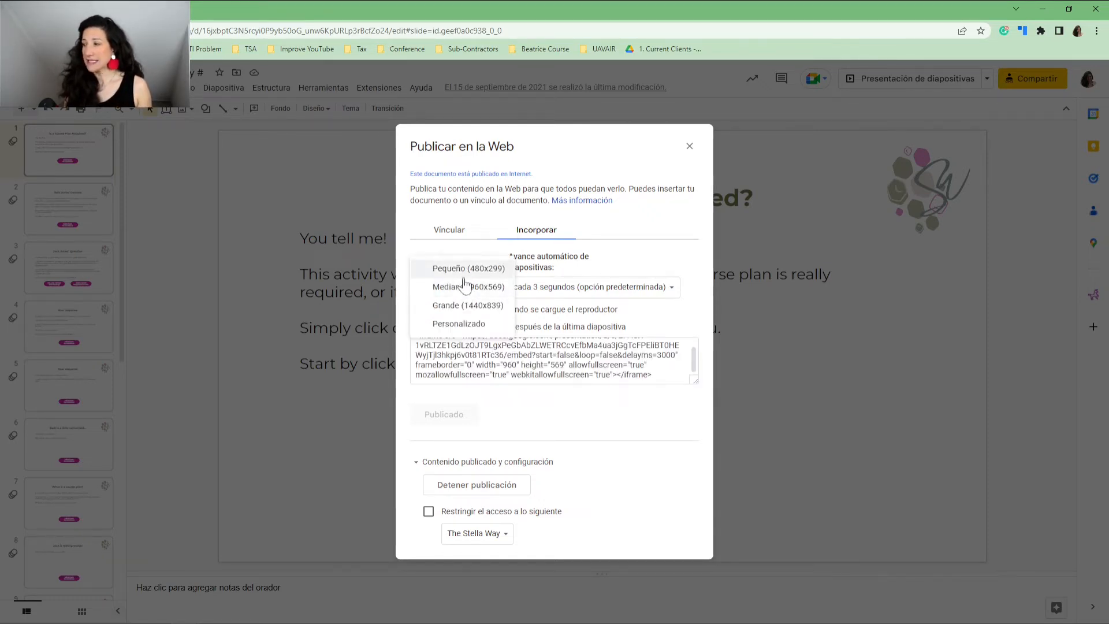
click(458, 323)
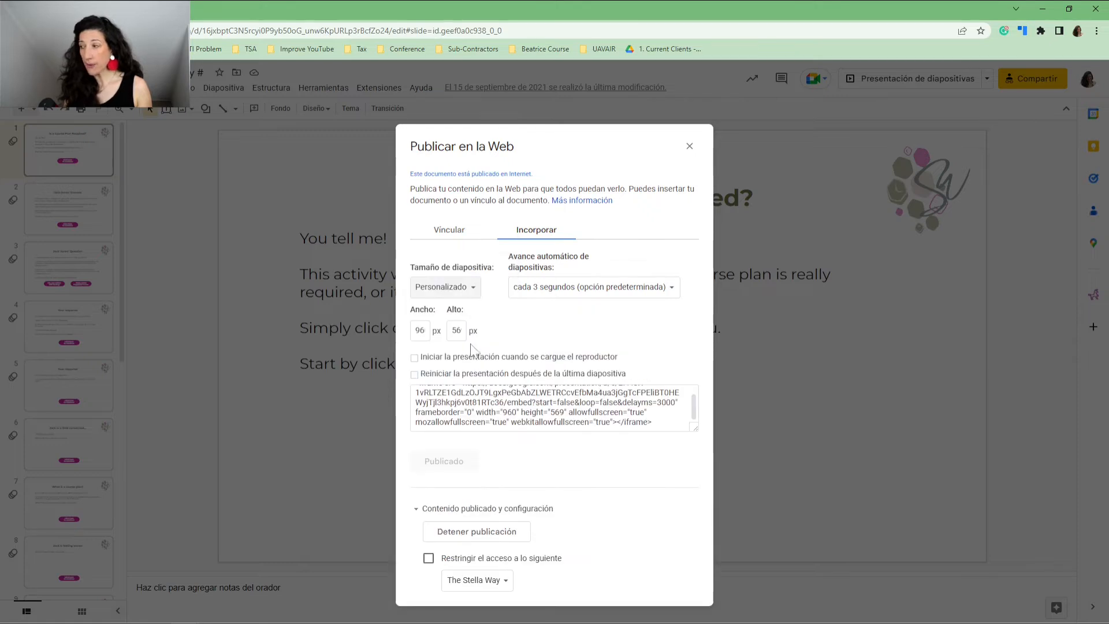
click(592, 286)
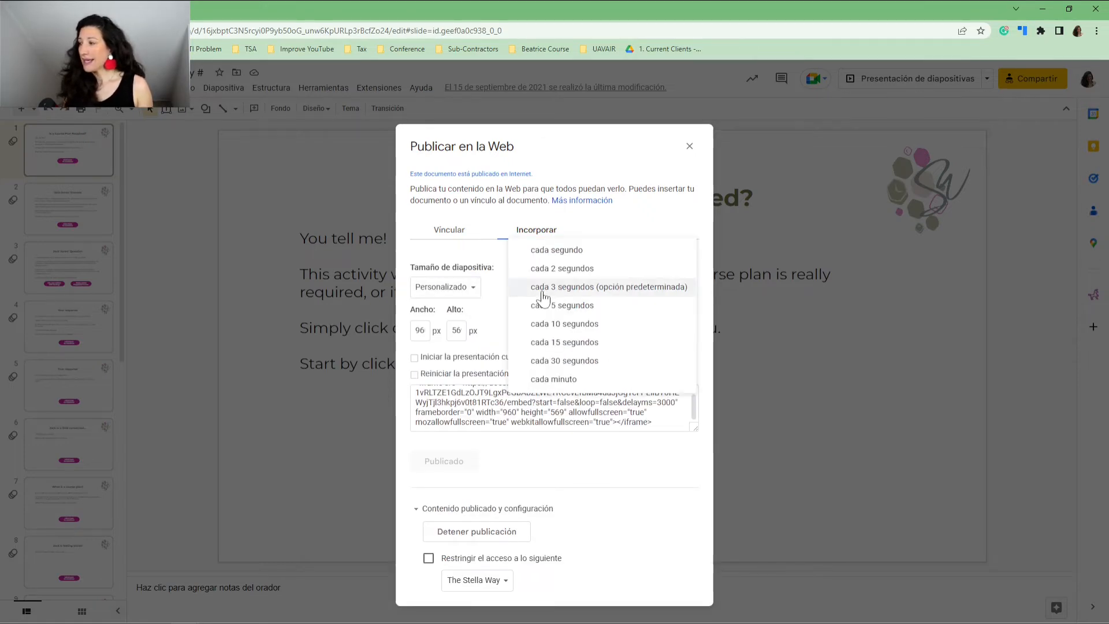
mouse_move(552, 364)
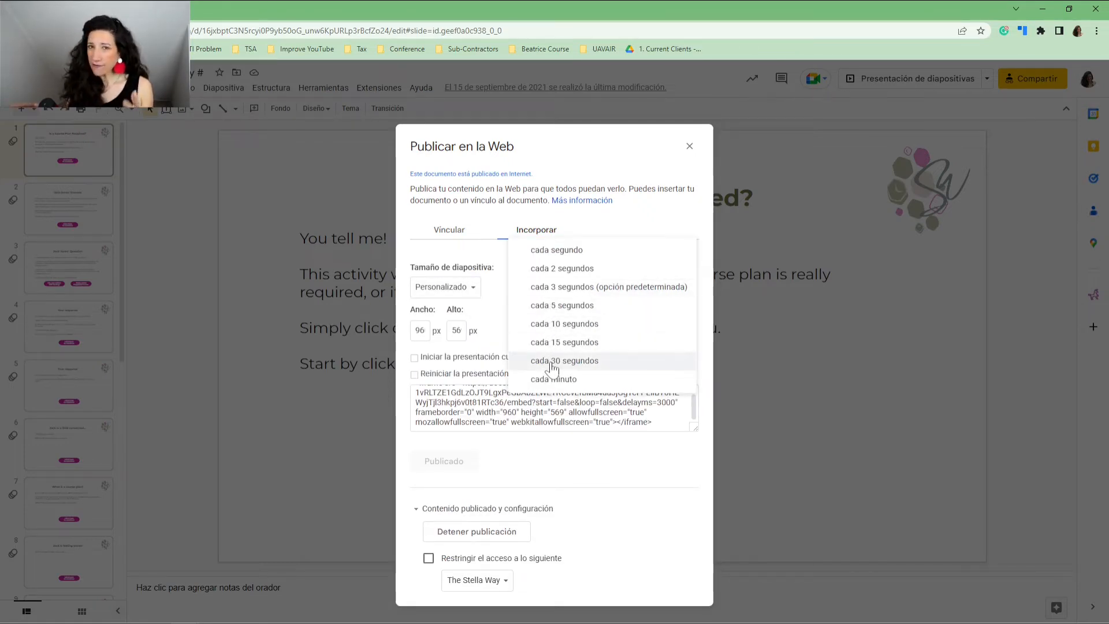
mouse_move(564, 346)
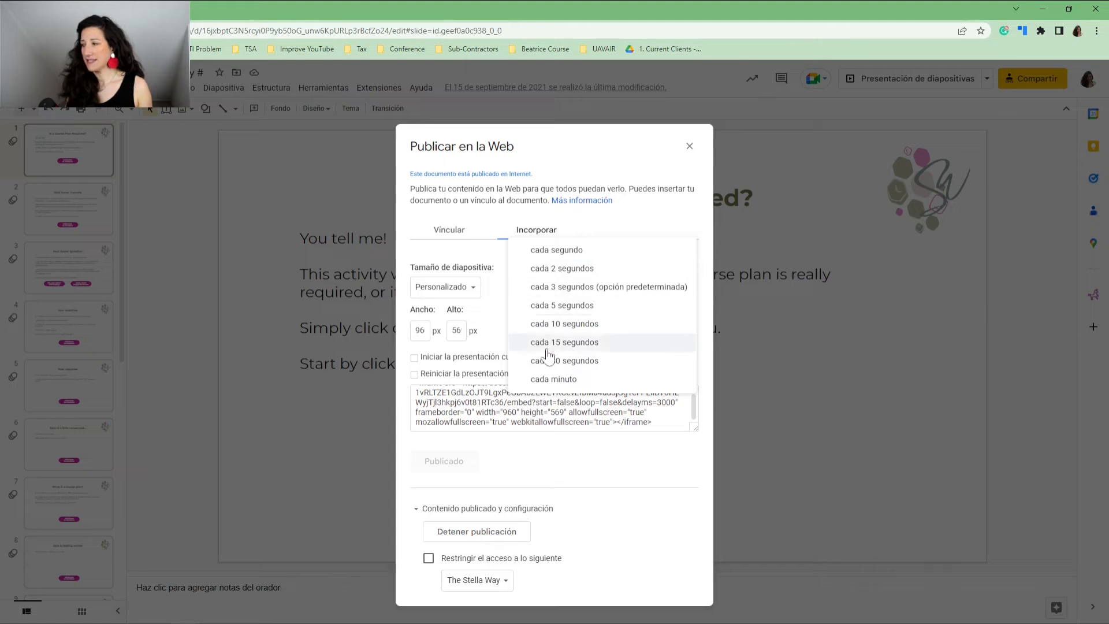
click(554, 378)
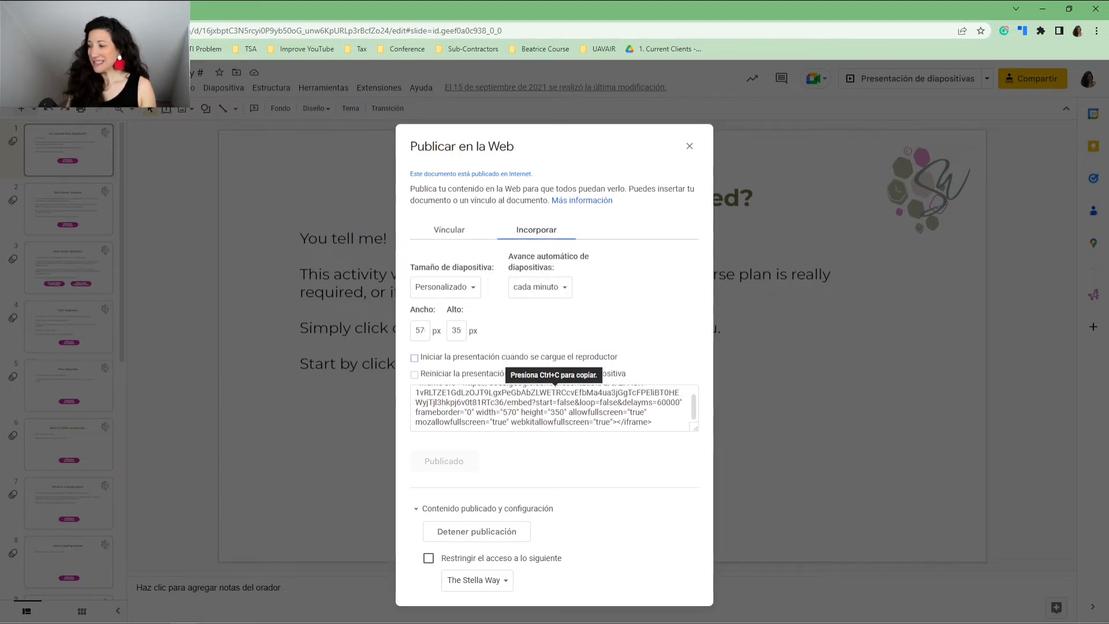
click(554, 407)
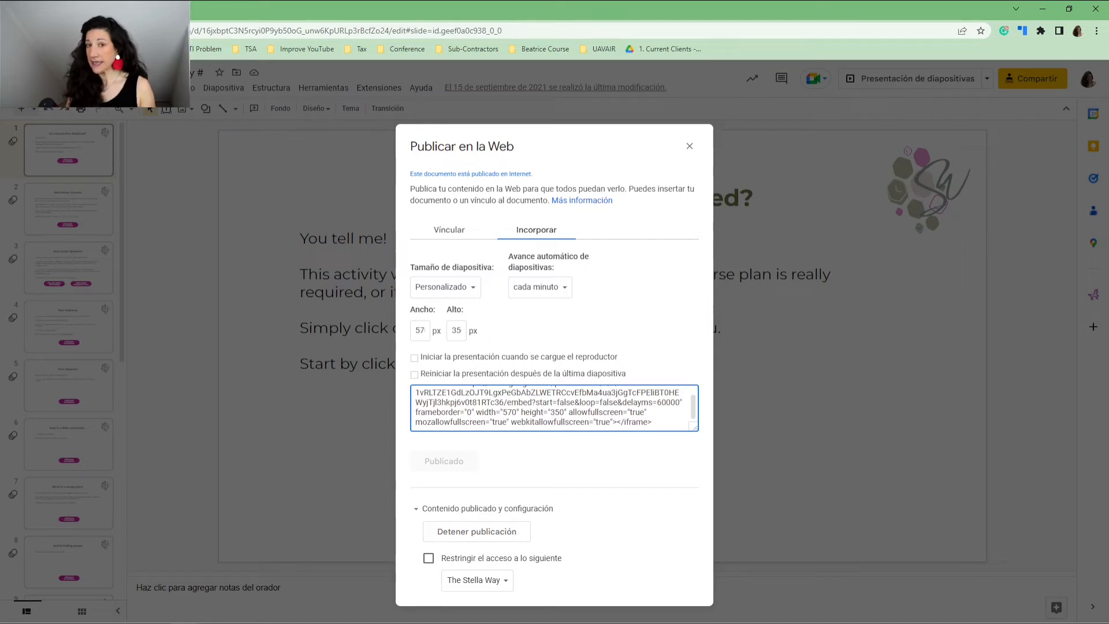
mouse_move(531, 287)
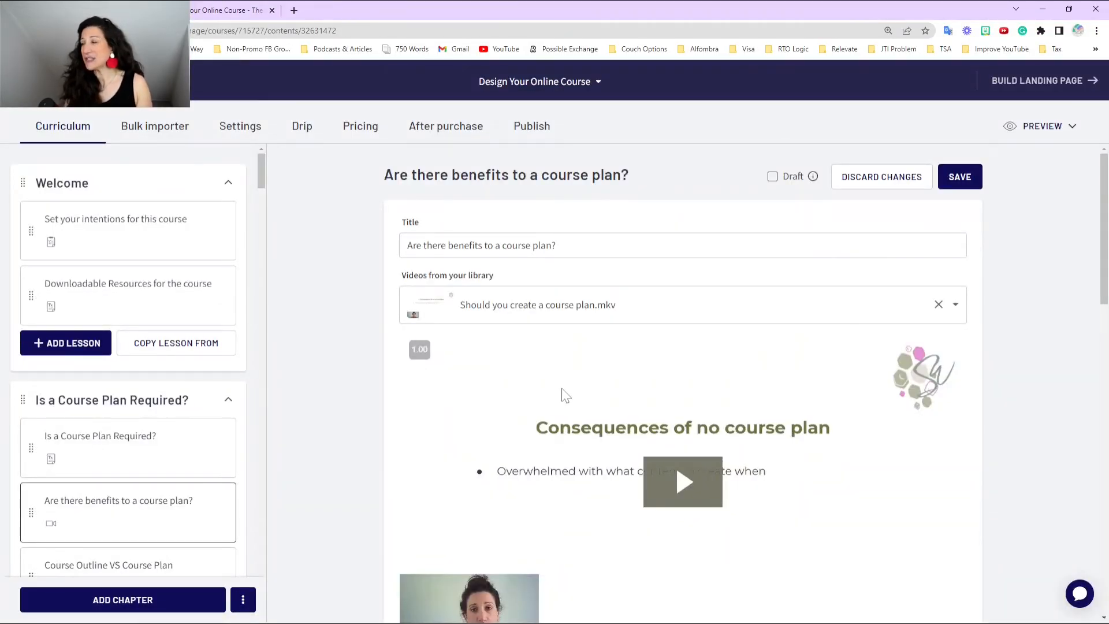
Open the Is a Course Plan Required? lesson editor and switch its content to HTML code view.
scroll(down, 3)
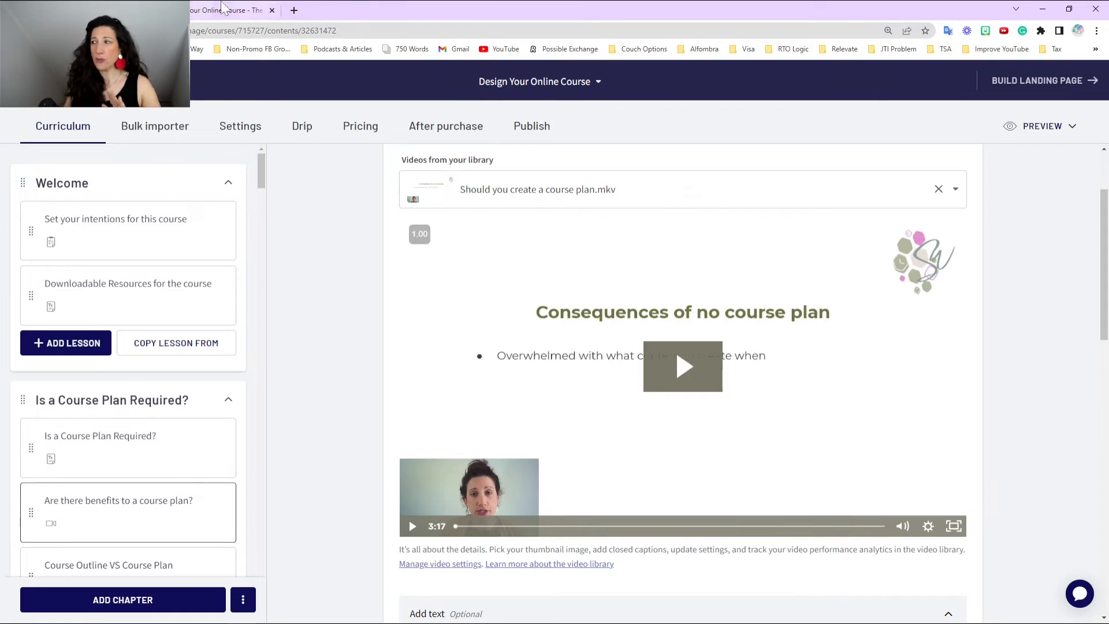
mouse_move(747, 330)
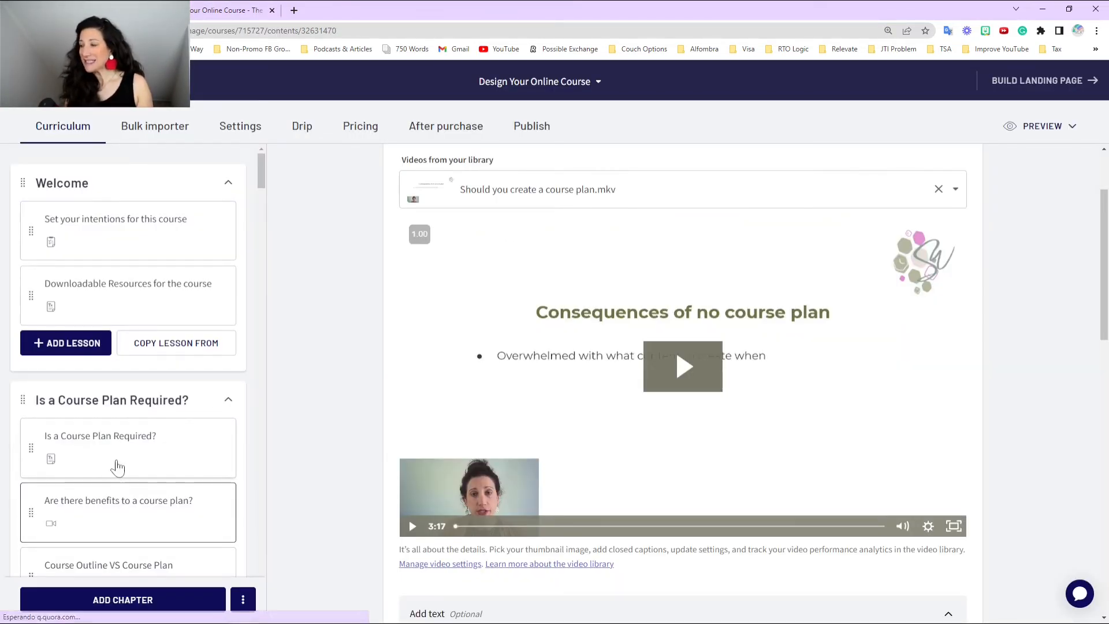
click(100, 435)
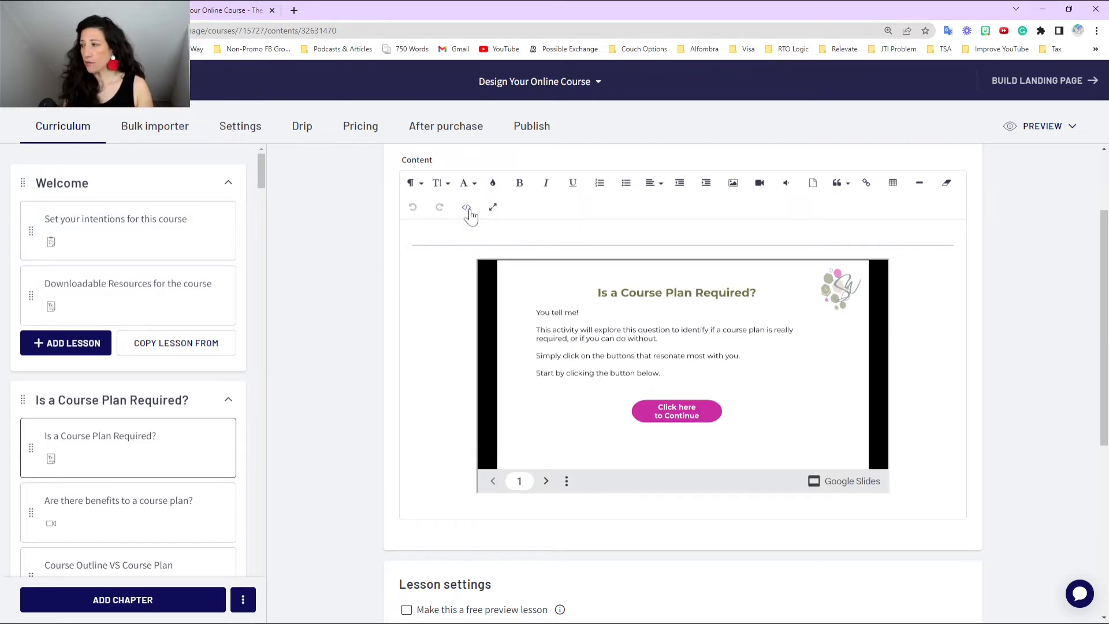
click(466, 208)
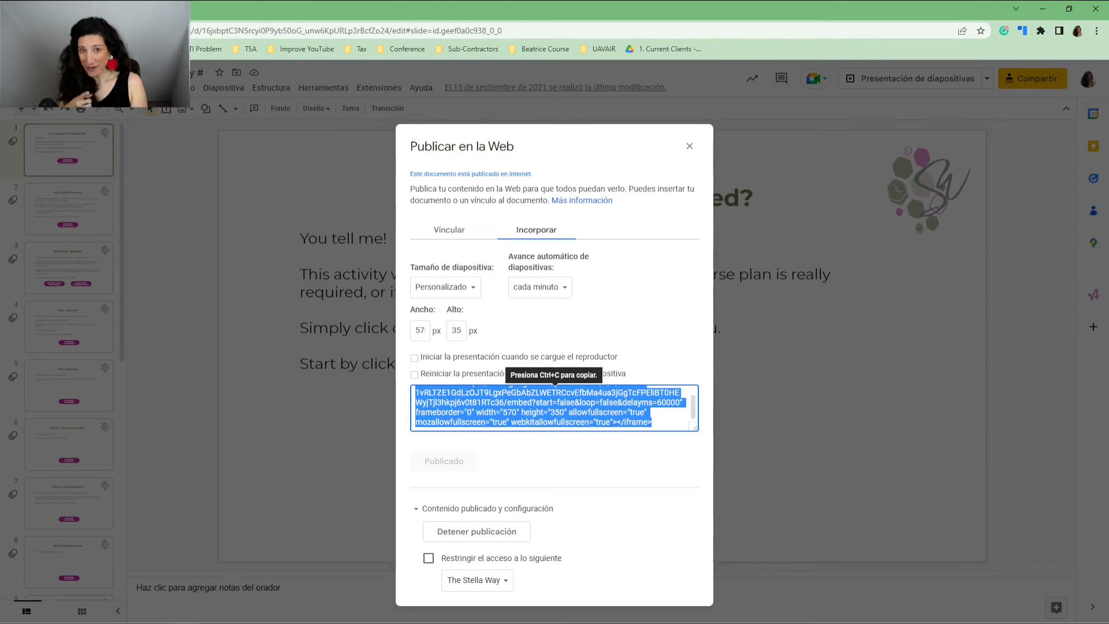
Copy the 570×350 Google Slides iframe embed code.
click(227, 9)
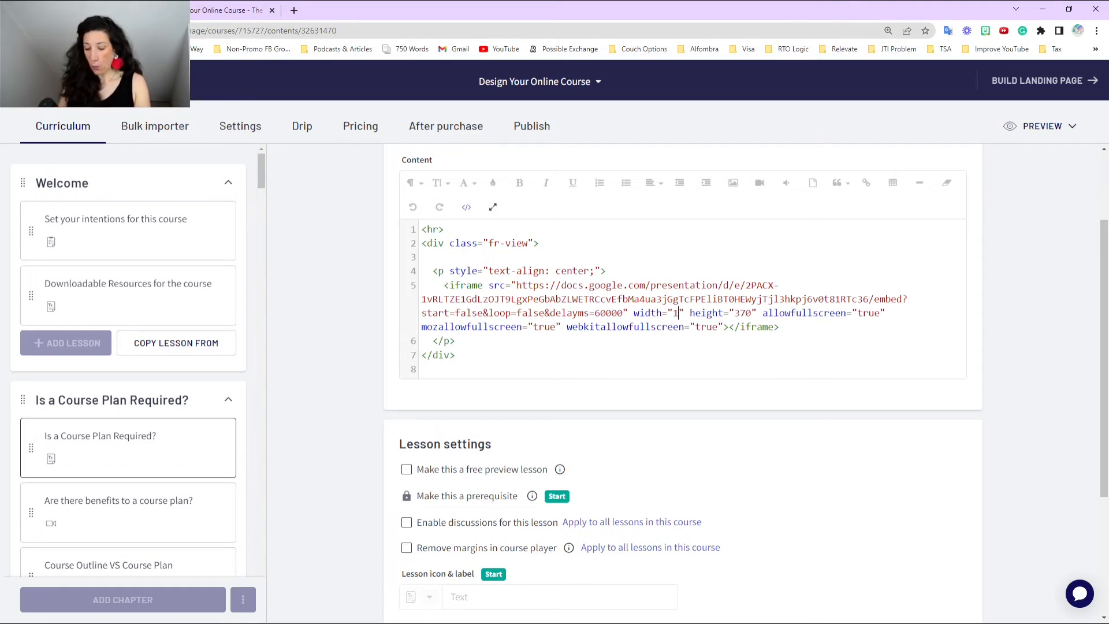
Finish setting the iframe width to 100% and switch to the rendered lesson view.
text(00%)
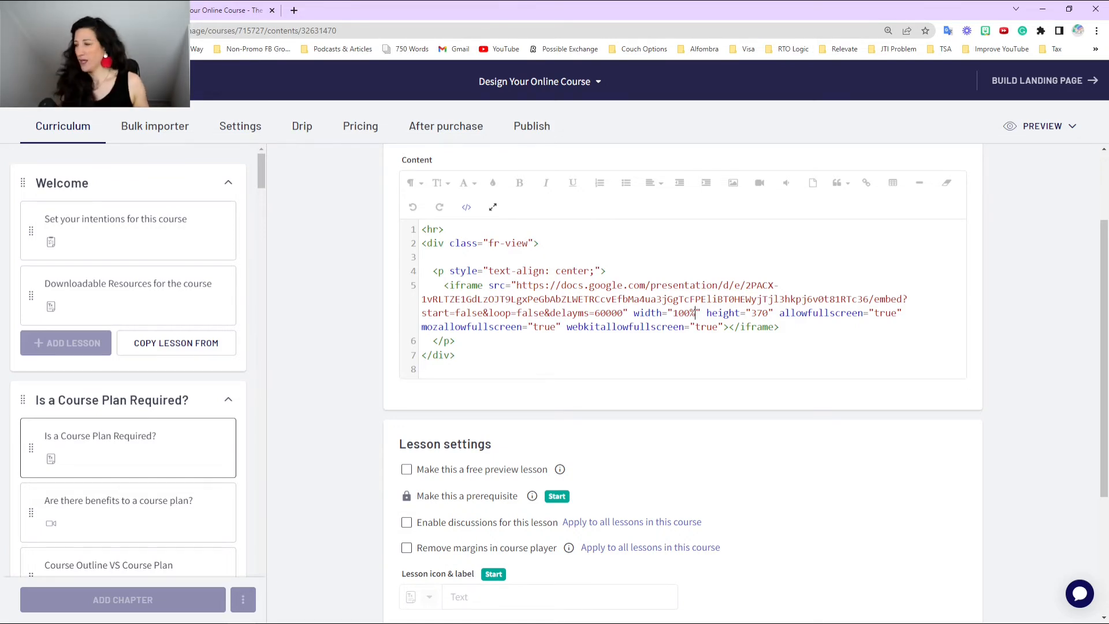
scroll(up, 3)
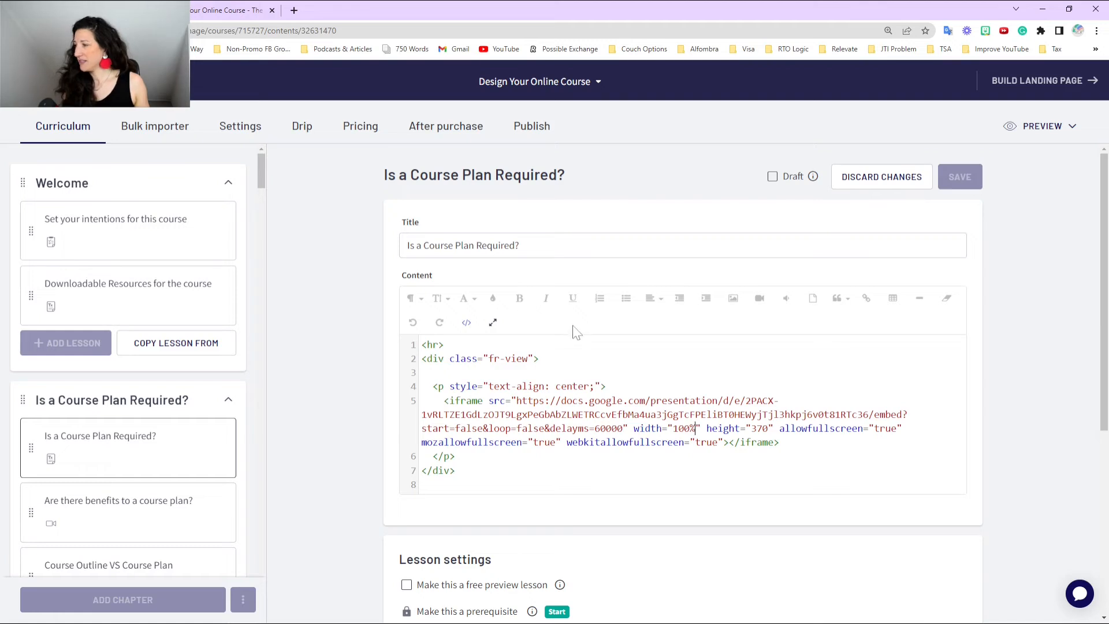
mouse_move(466, 322)
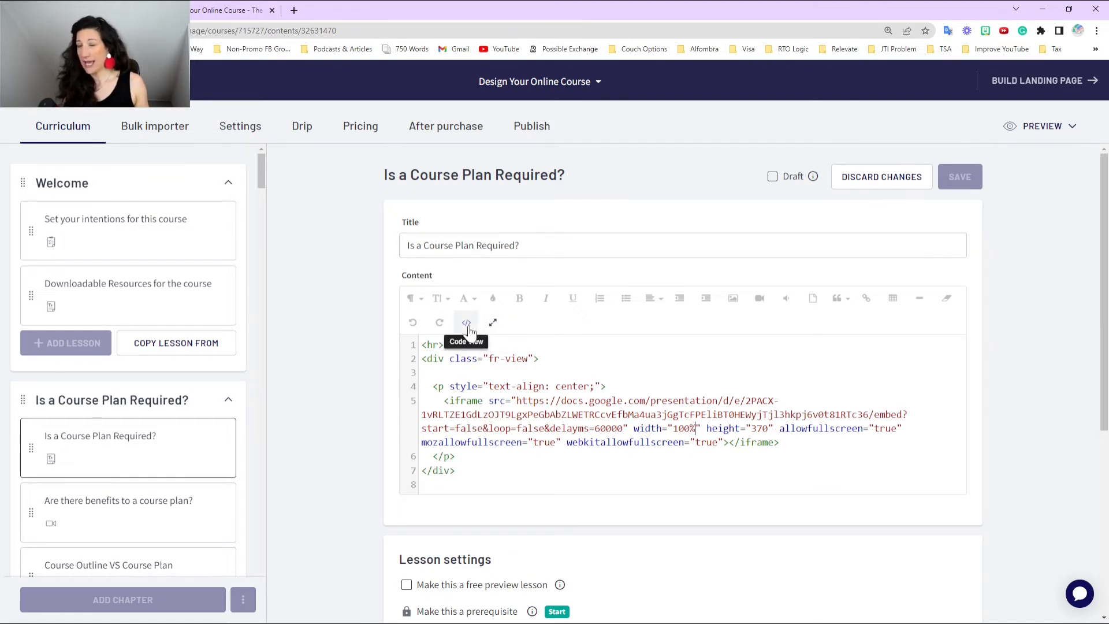
click(465, 322)
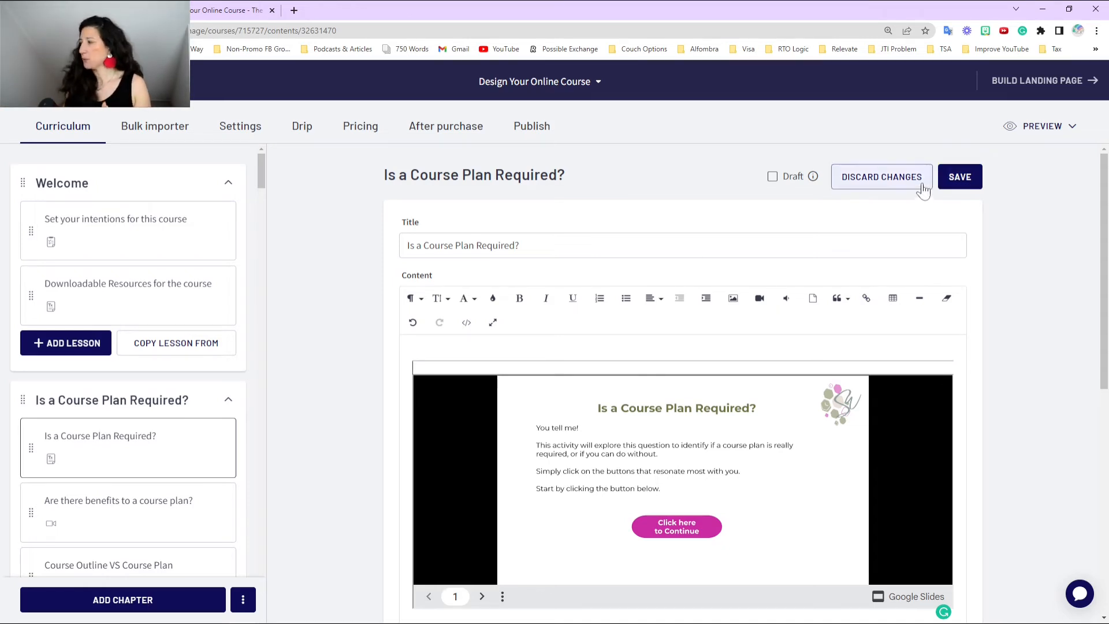
Save the lesson and open its student preview.
click(959, 177)
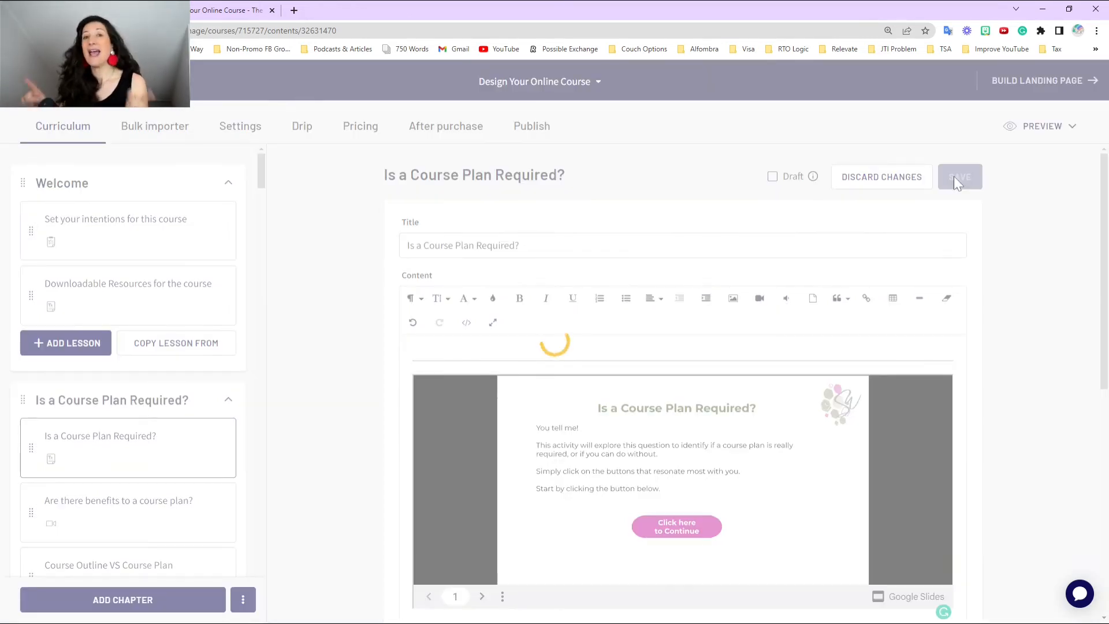
click(959, 176)
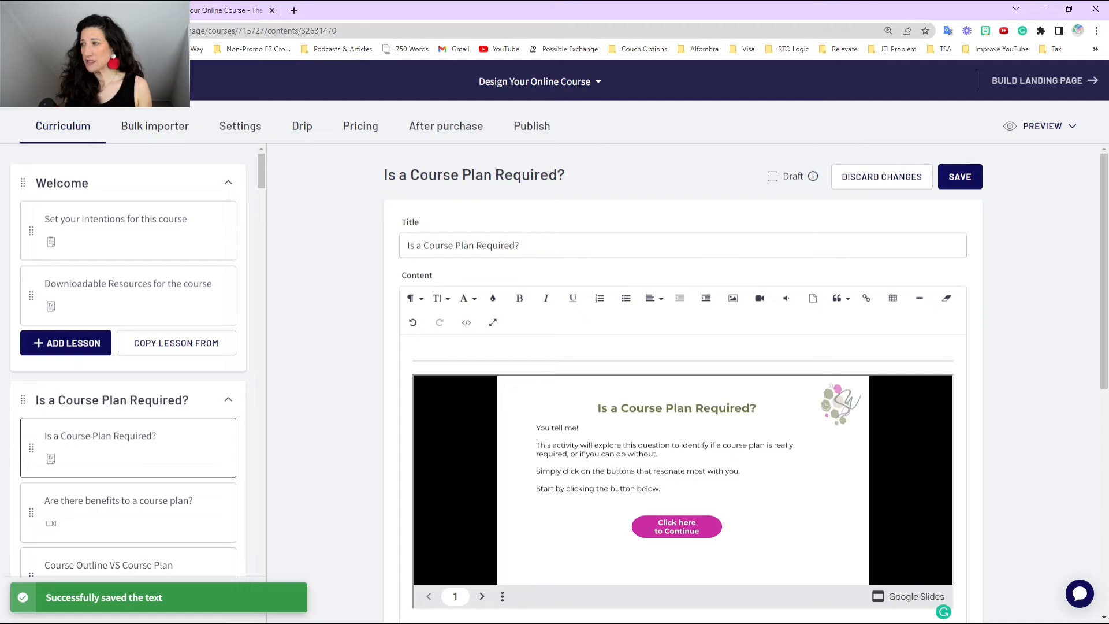
click(1041, 126)
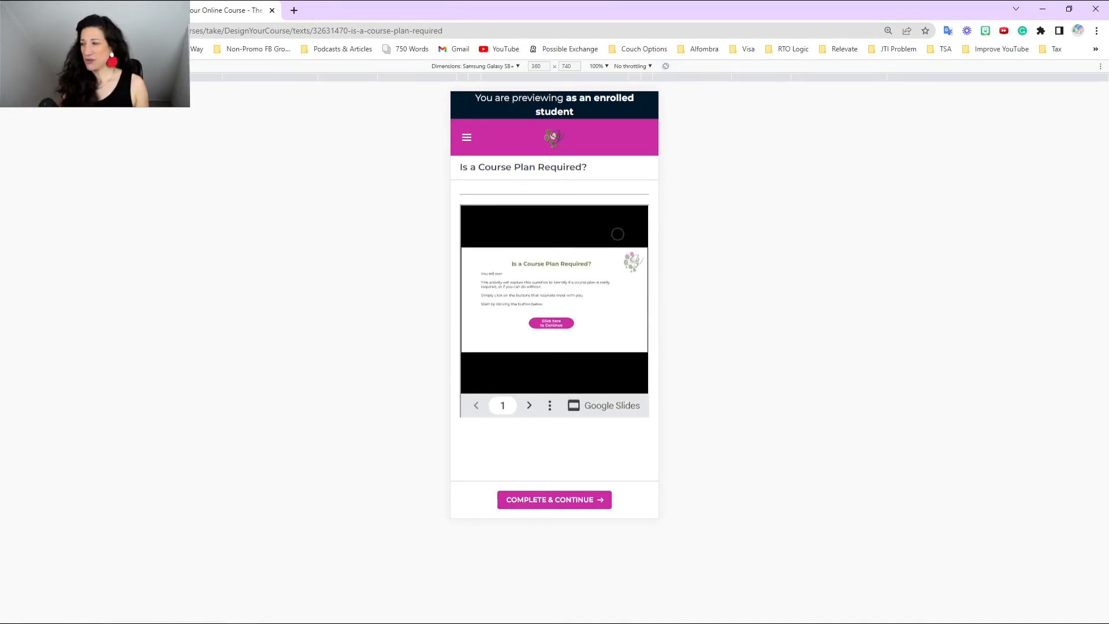
mouse_move(606, 249)
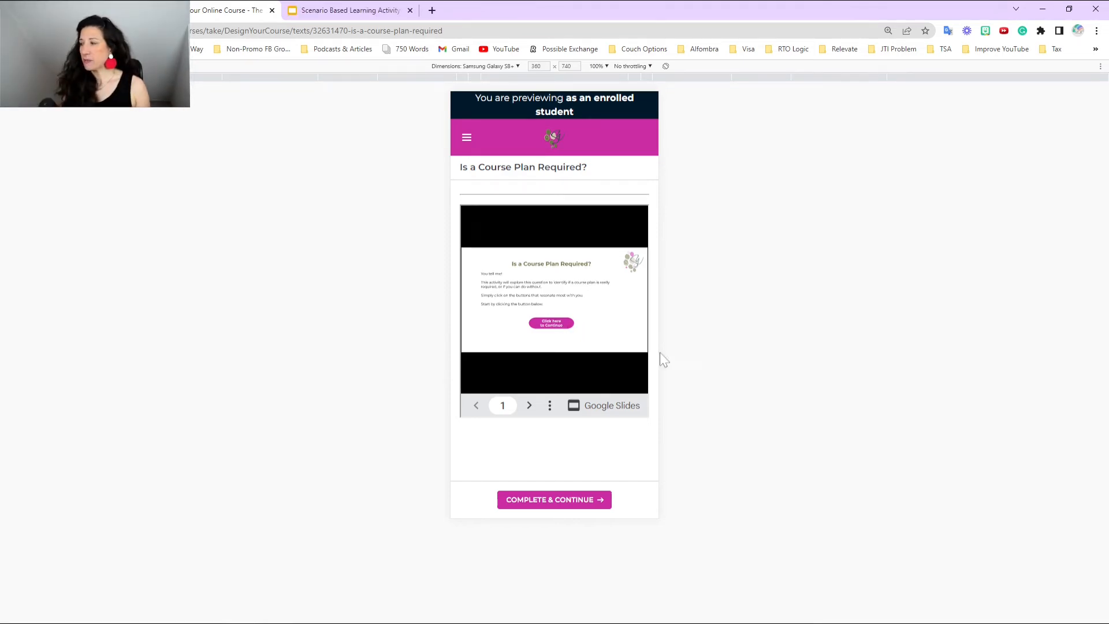
Rotate the phone preview to landscape and scroll through the embedded slides.
click(529, 405)
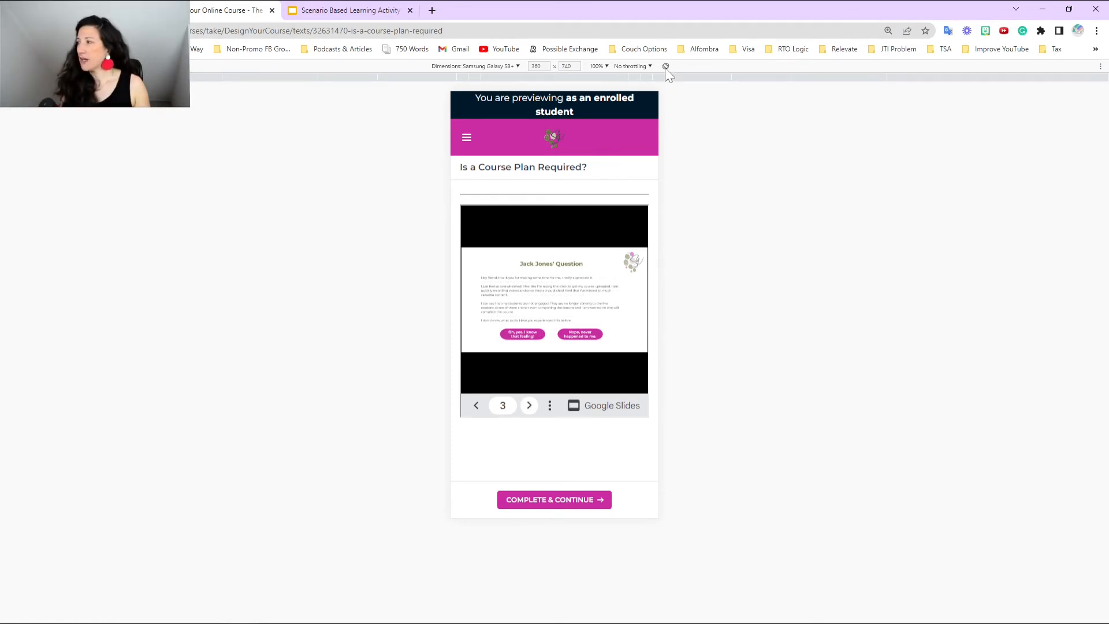
click(665, 66)
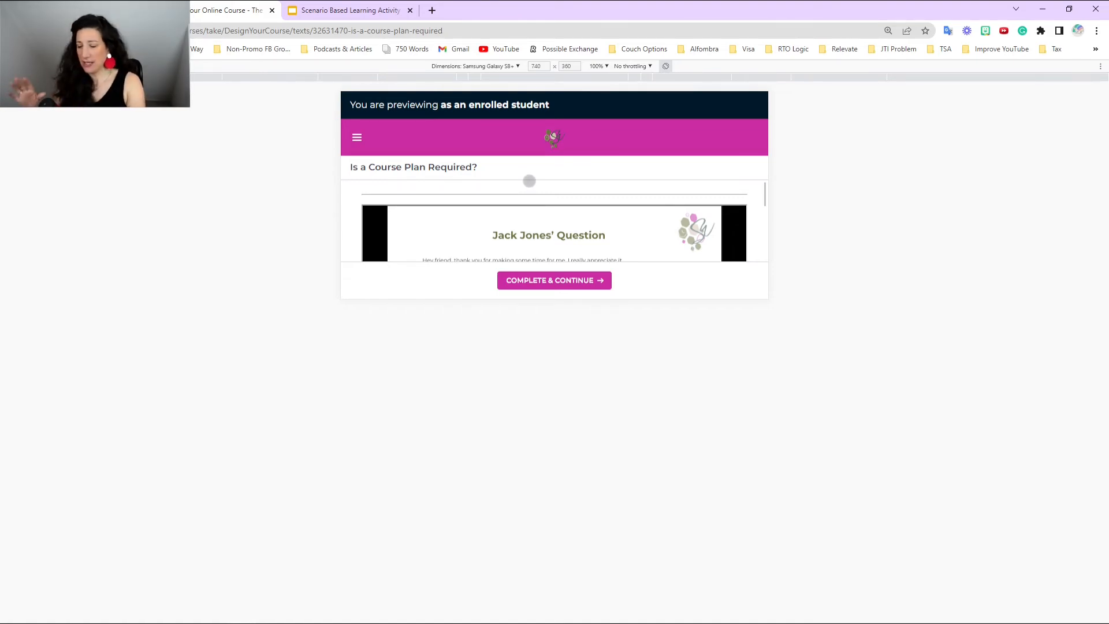
scroll(down, 3)
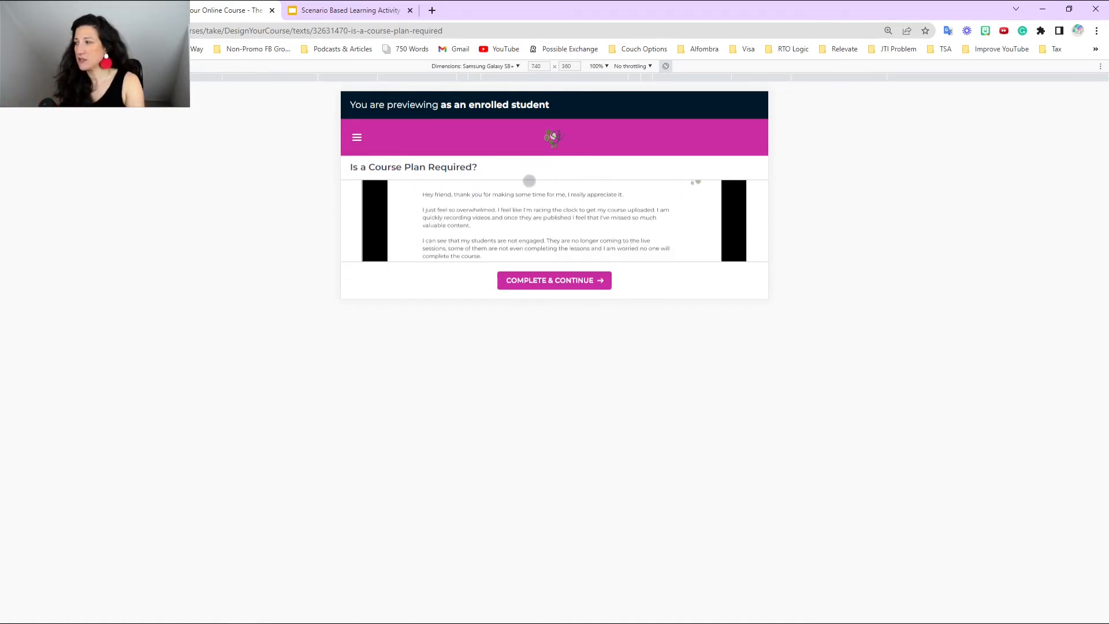
scroll(down, 3)
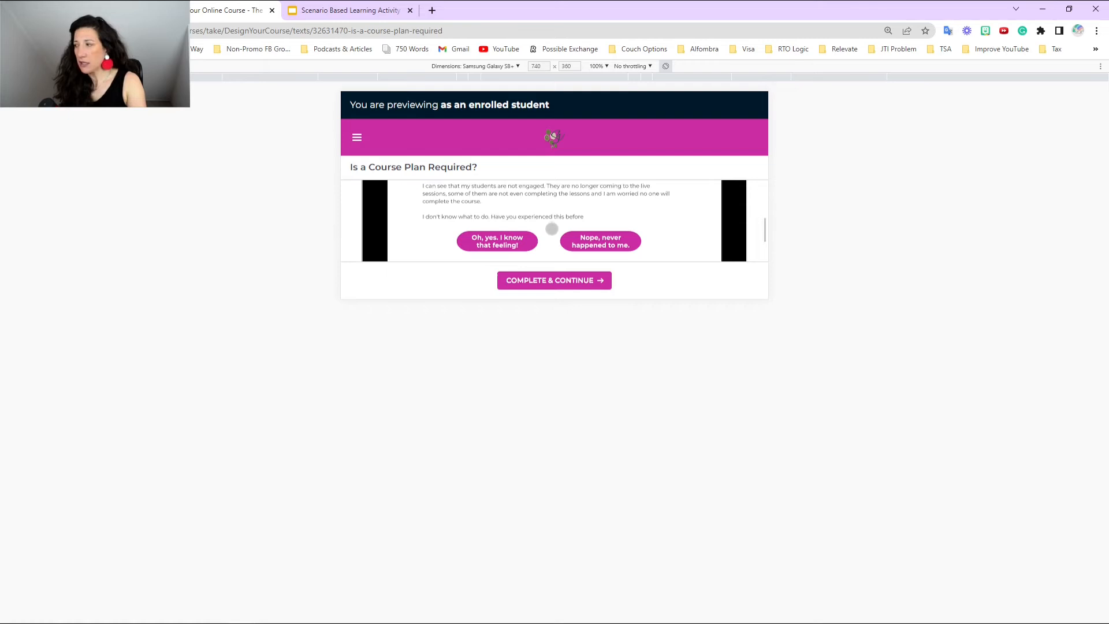
scroll(up, 3)
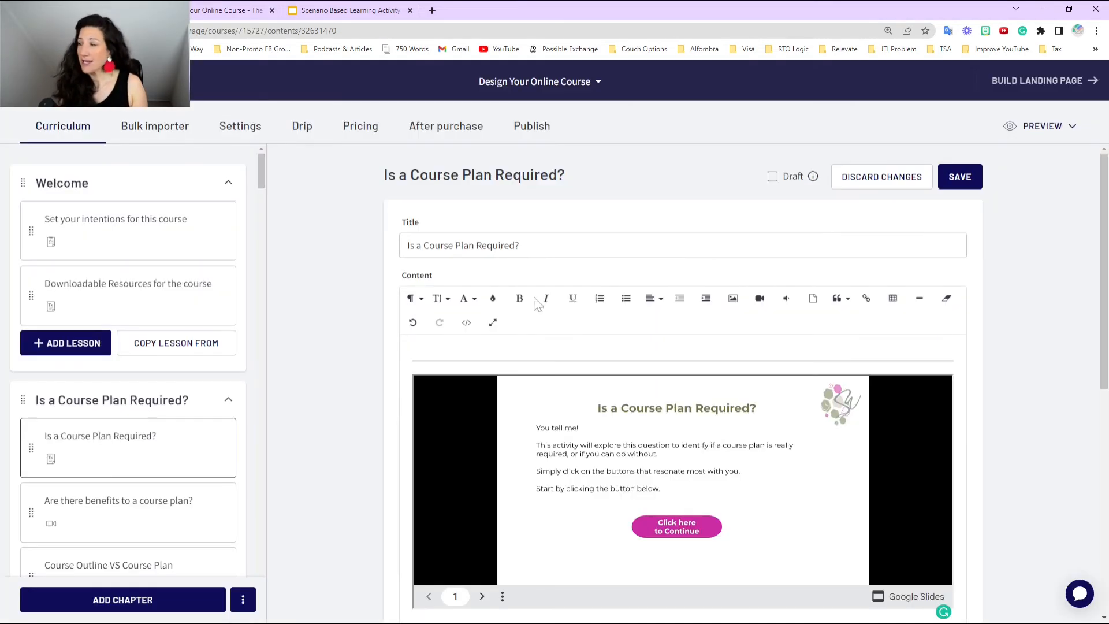
Set the iframe height to 100% in the HTML, render the result, and save.
click(466, 322)
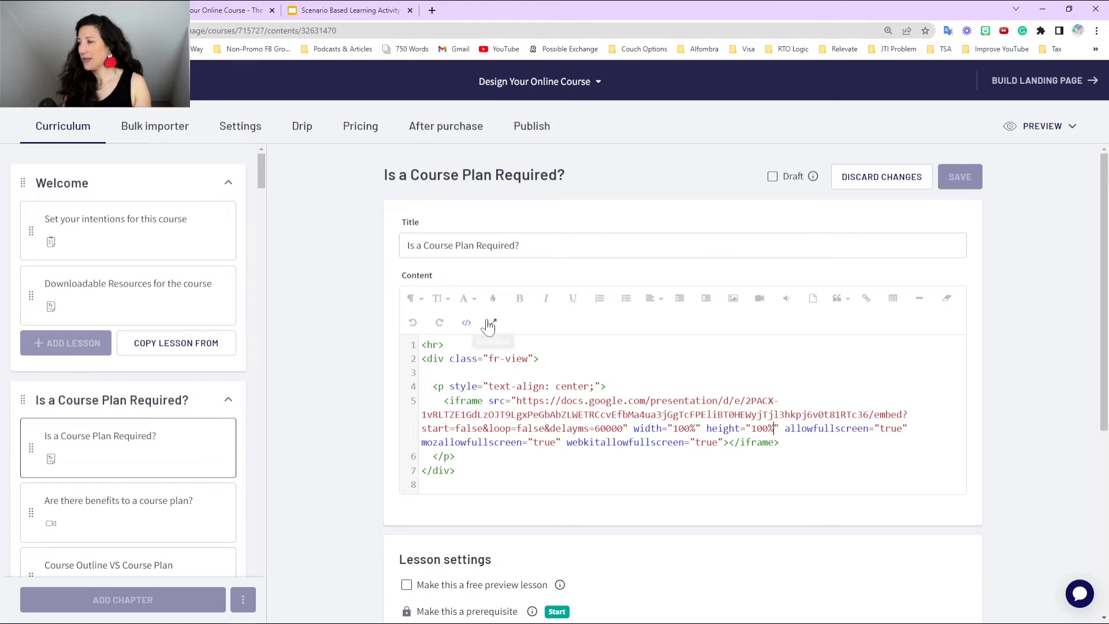
click(466, 322)
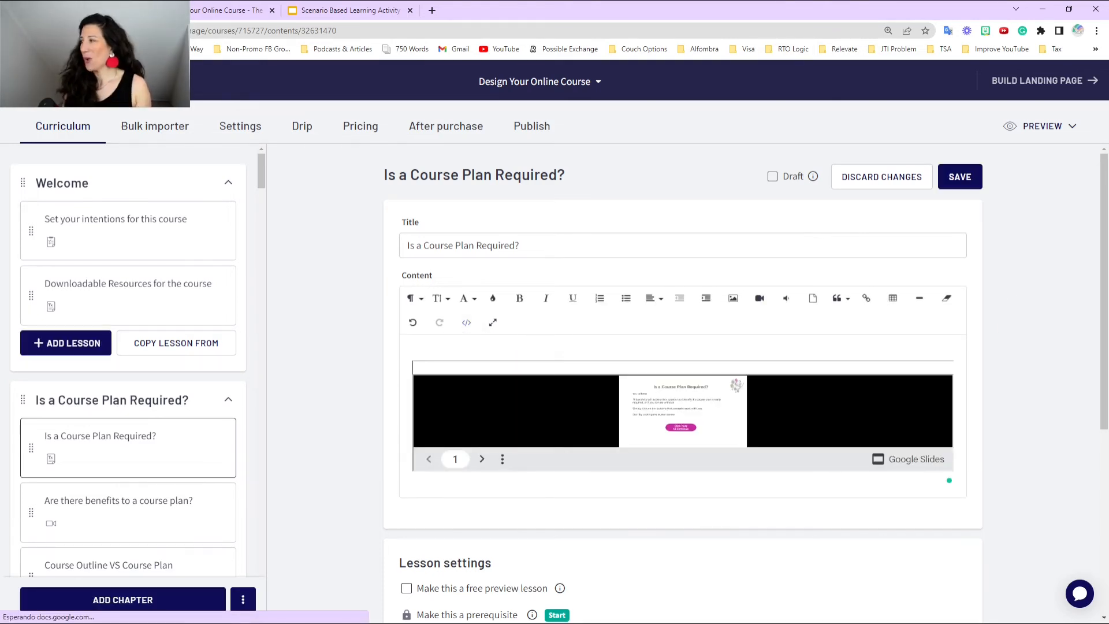
click(960, 176)
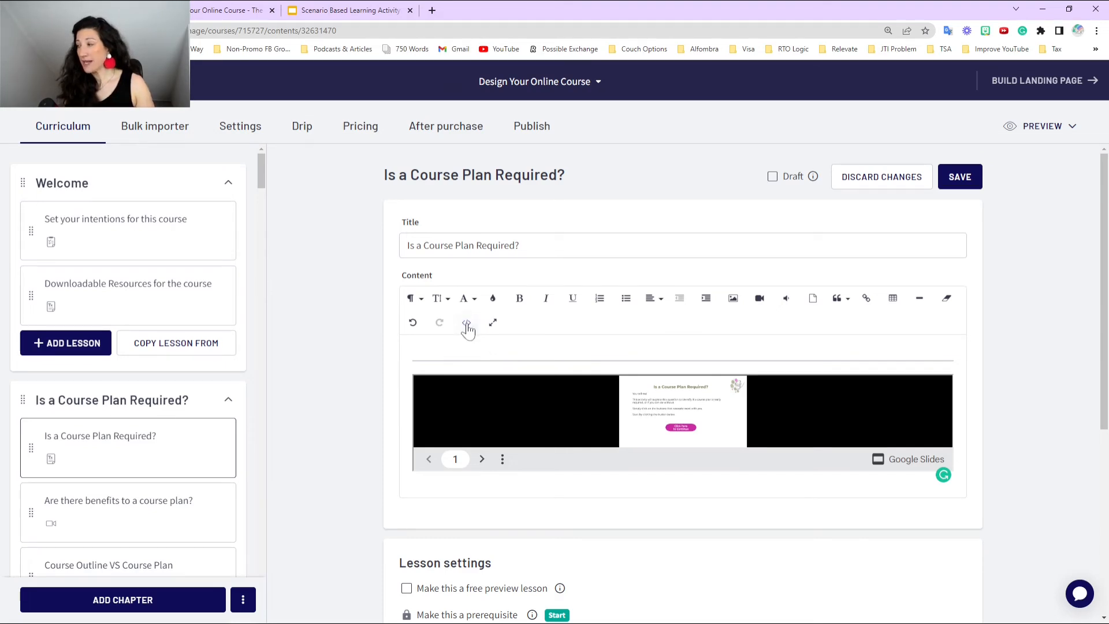
Change the iframe width to 650 and the height to 370 in the lesson HTML.
click(466, 323)
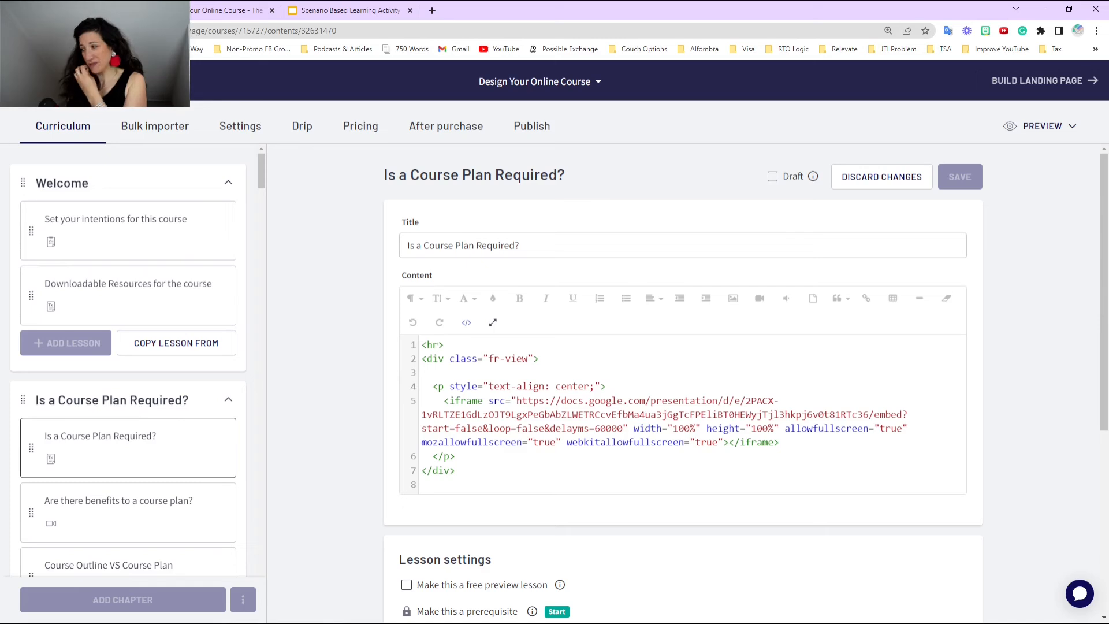
double_click(683, 428)
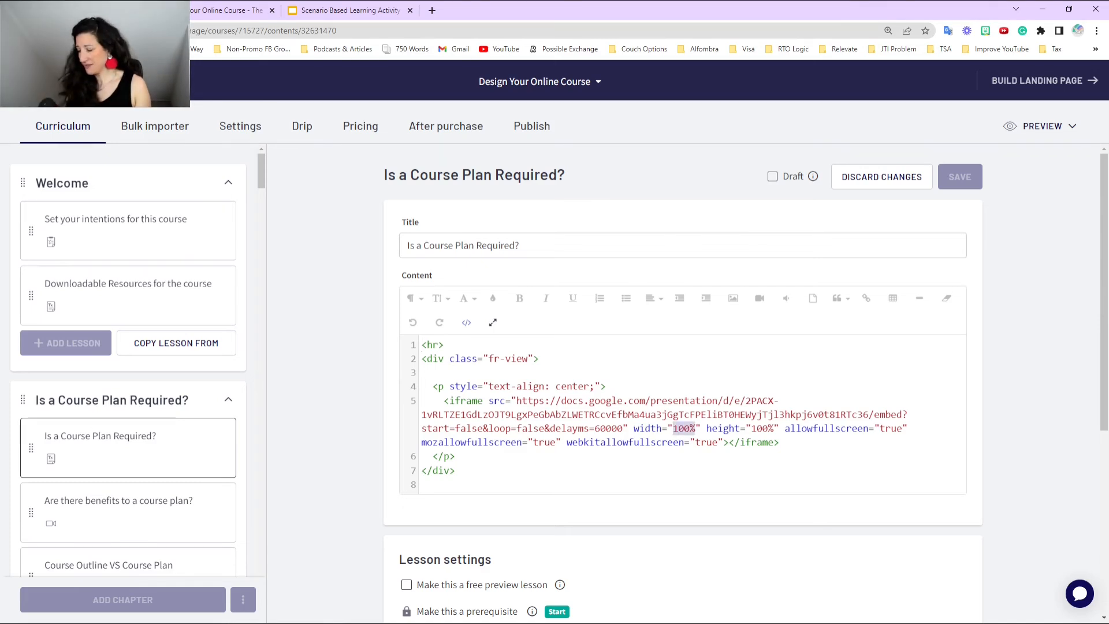
text(650)
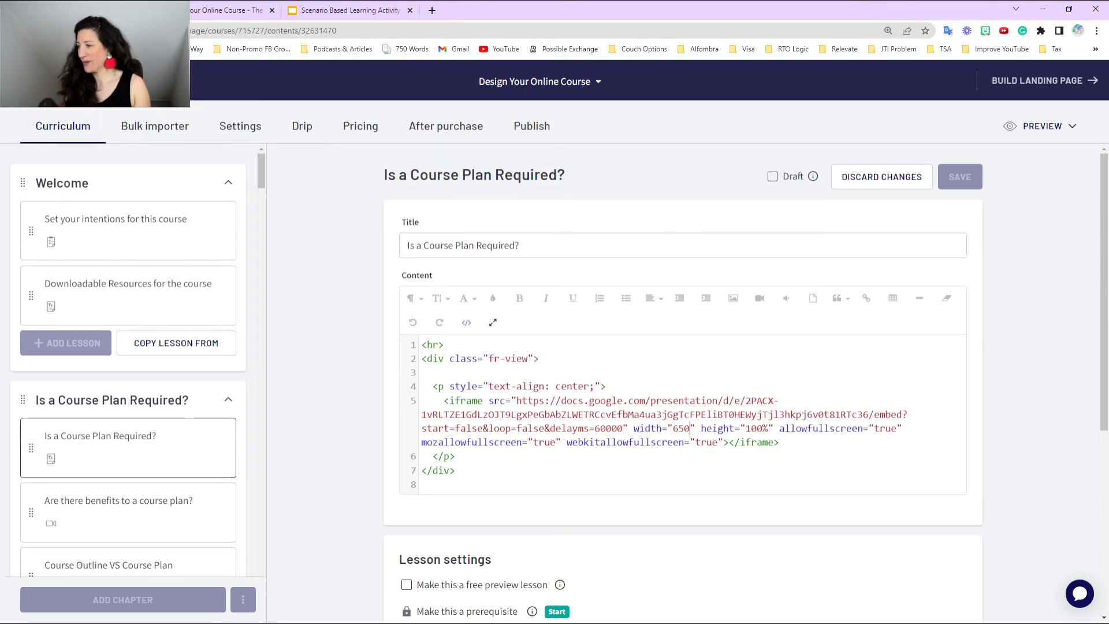
text(37)
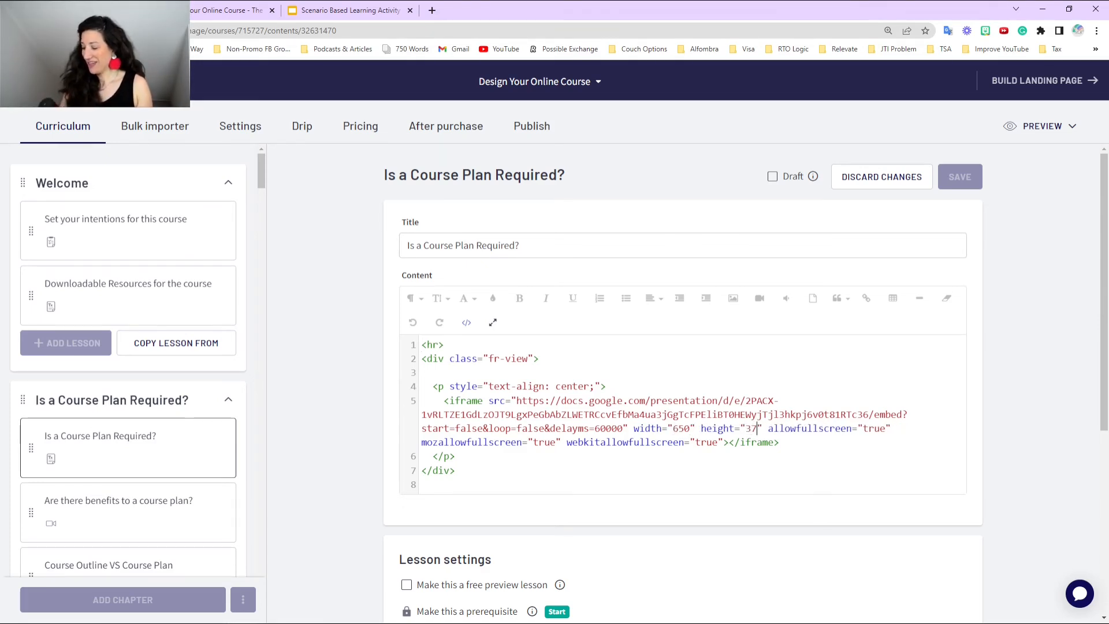
text(0)
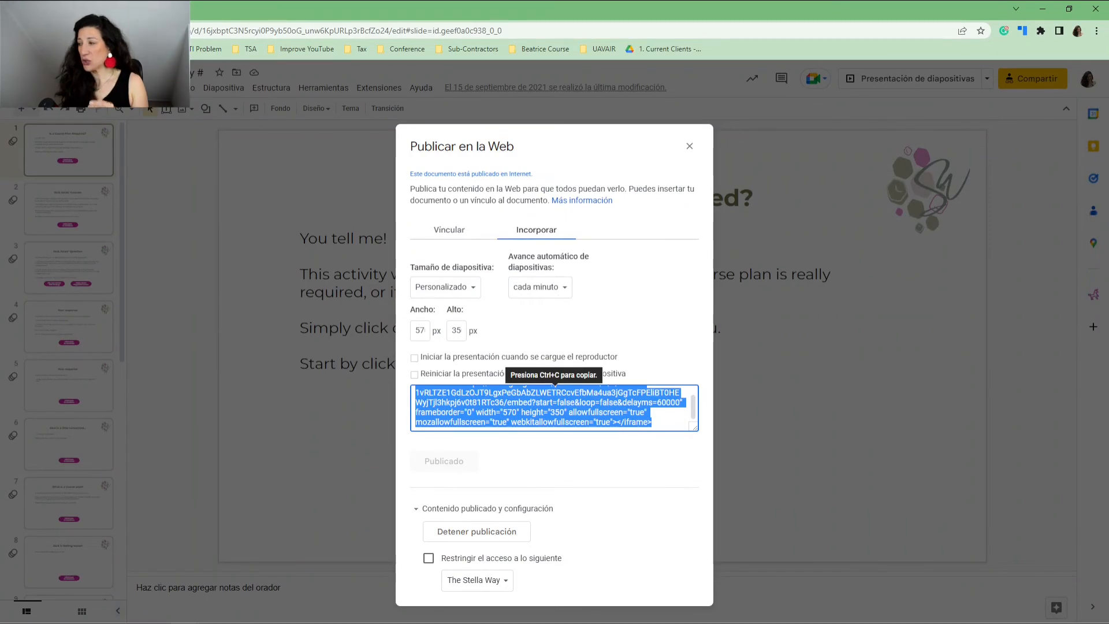
mouse_move(429, 308)
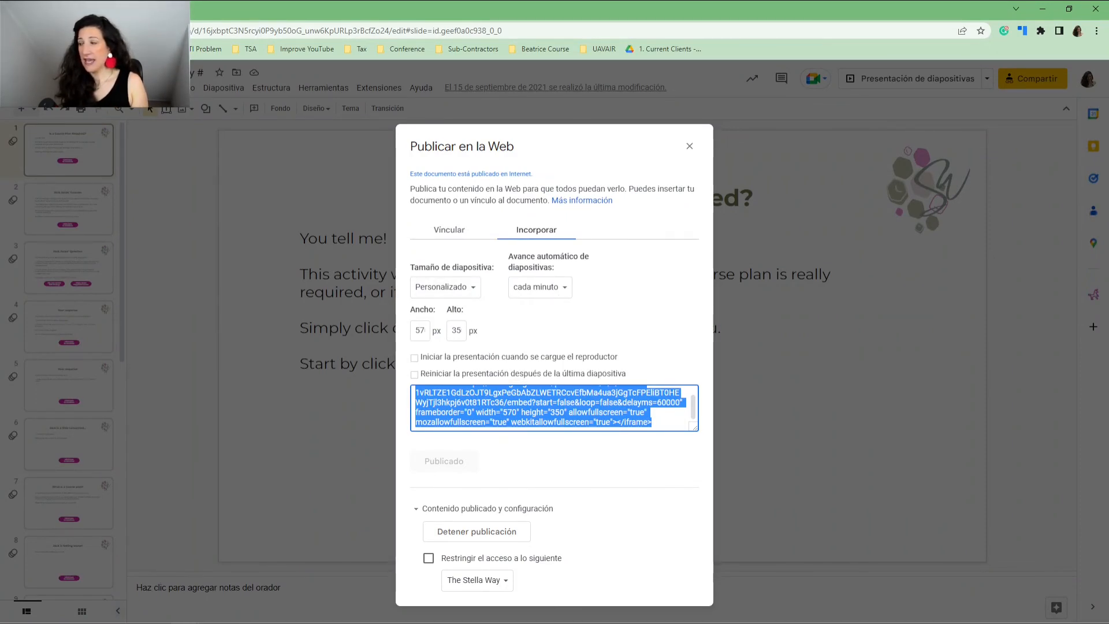
mouse_move(577, 364)
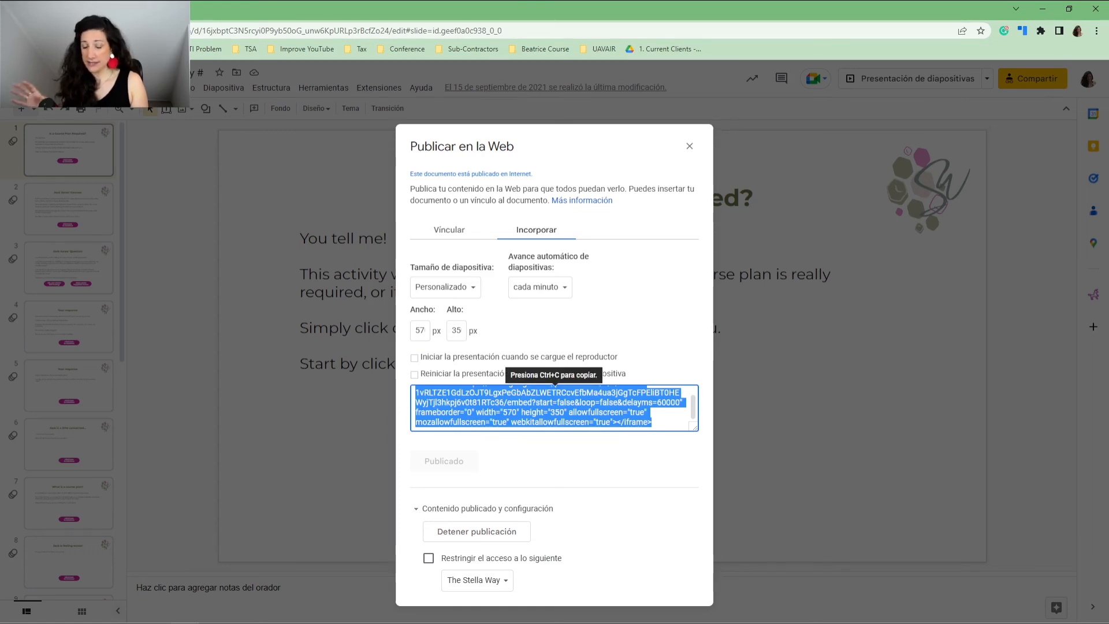
Return to the Thinkific lesson after reviewing the 570×350 embed size.
click(347, 9)
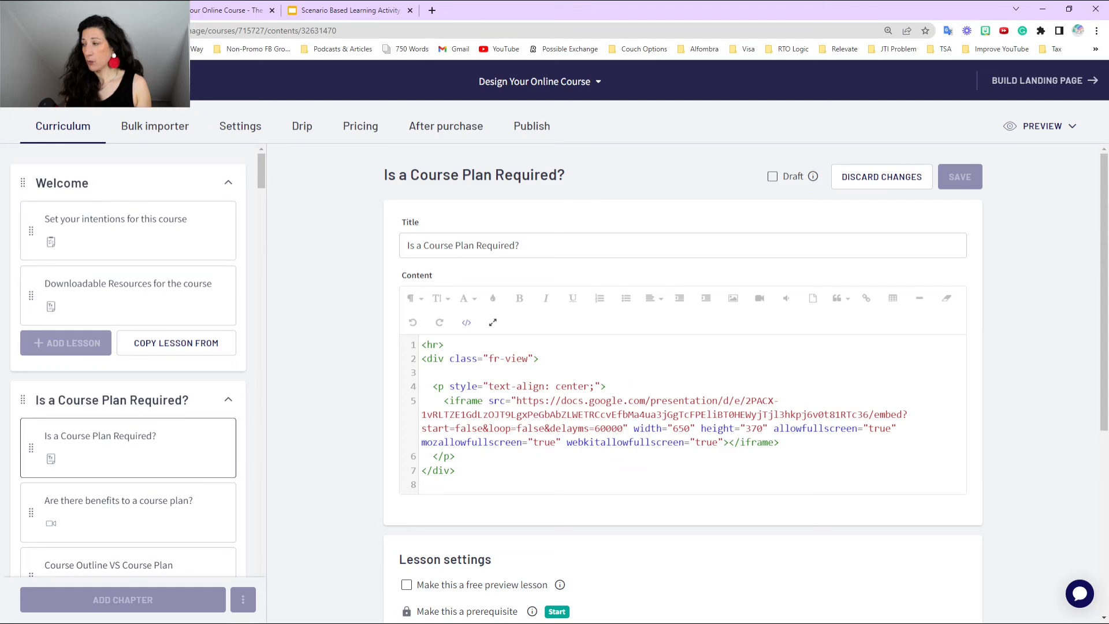
Replace the 650 iframe width with 100% in Code View.
click(763, 428)
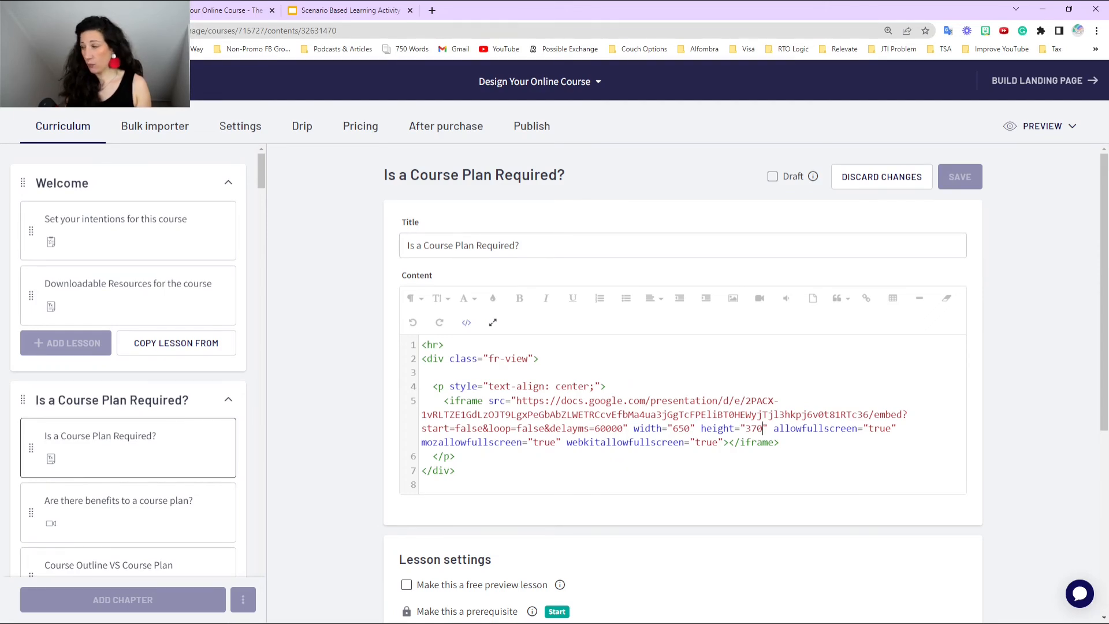
double_click(681, 428)
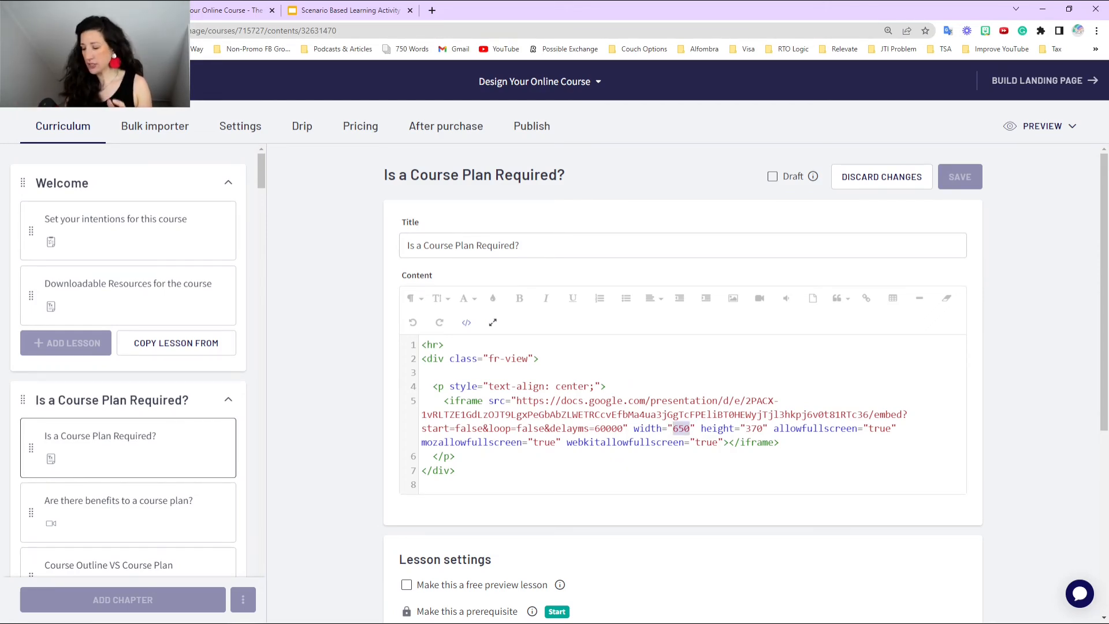
text(100%)
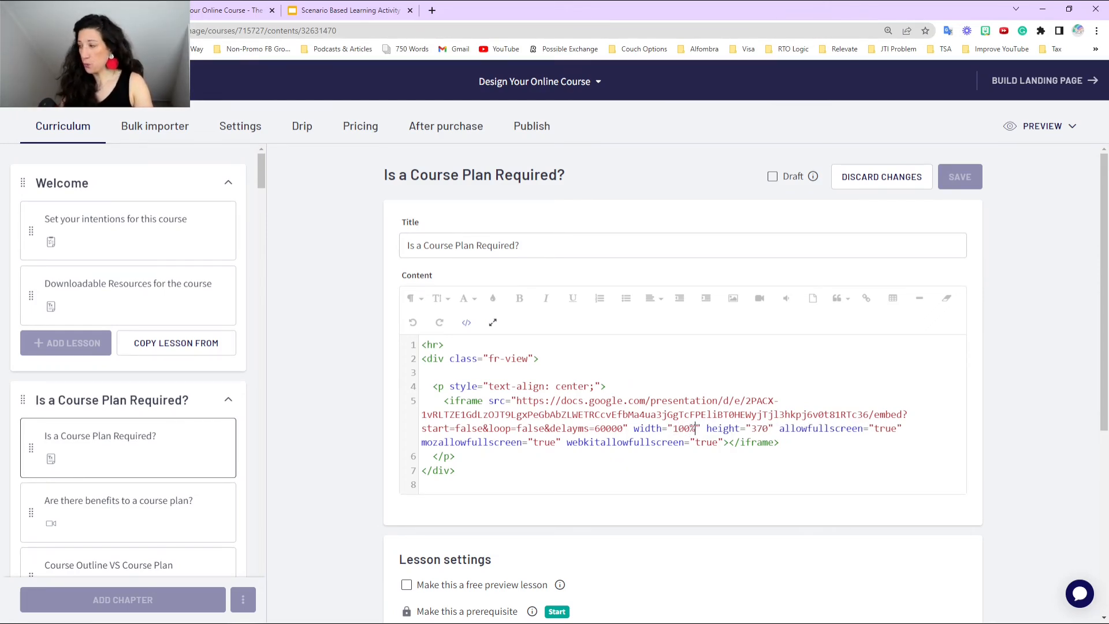
mouse_move(466, 322)
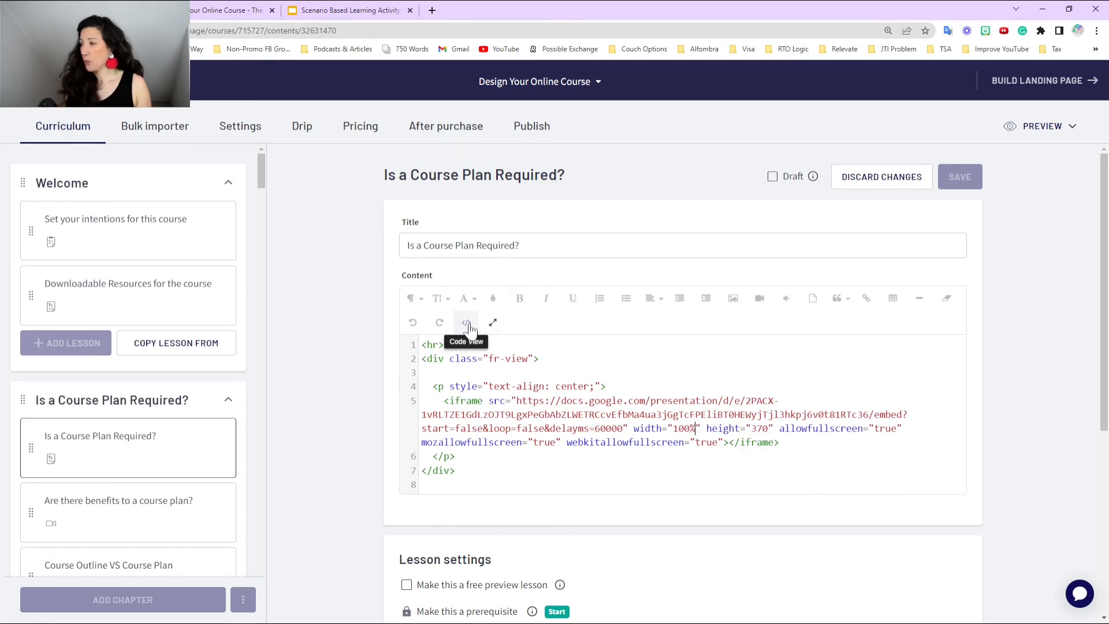
Render the lesson, save it, and open the student preview.
click(466, 322)
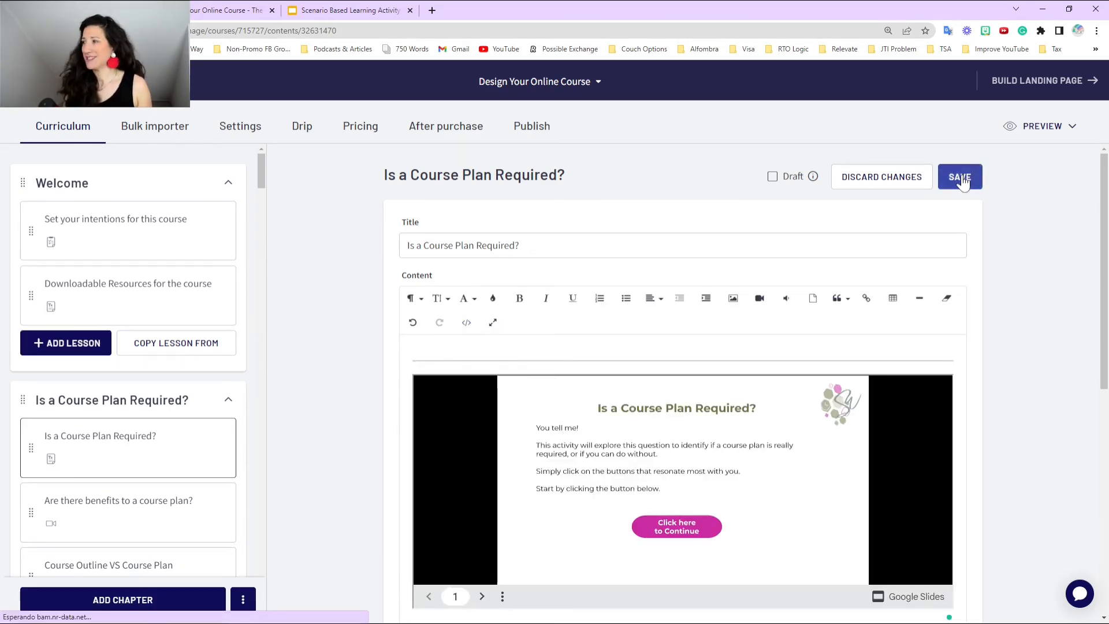
click(960, 176)
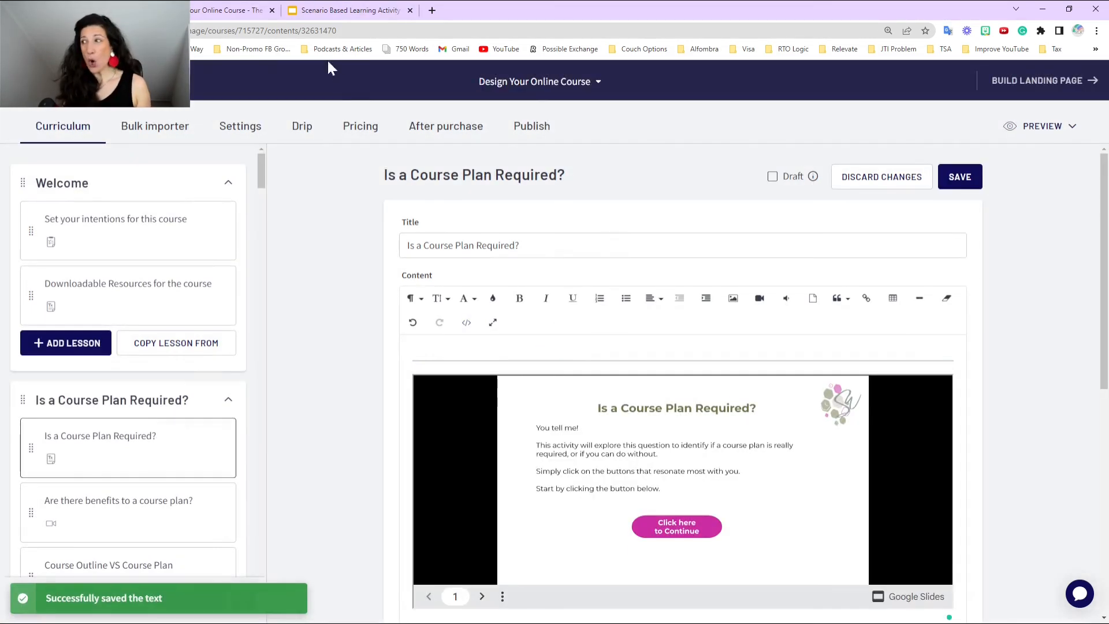
click(1040, 126)
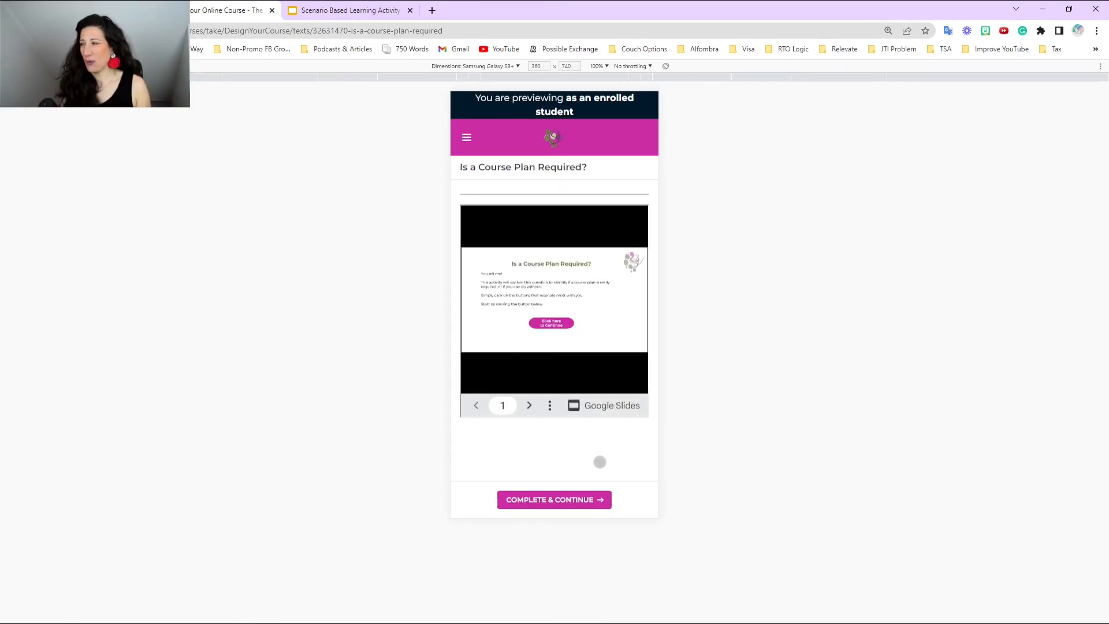
mouse_move(710, 467)
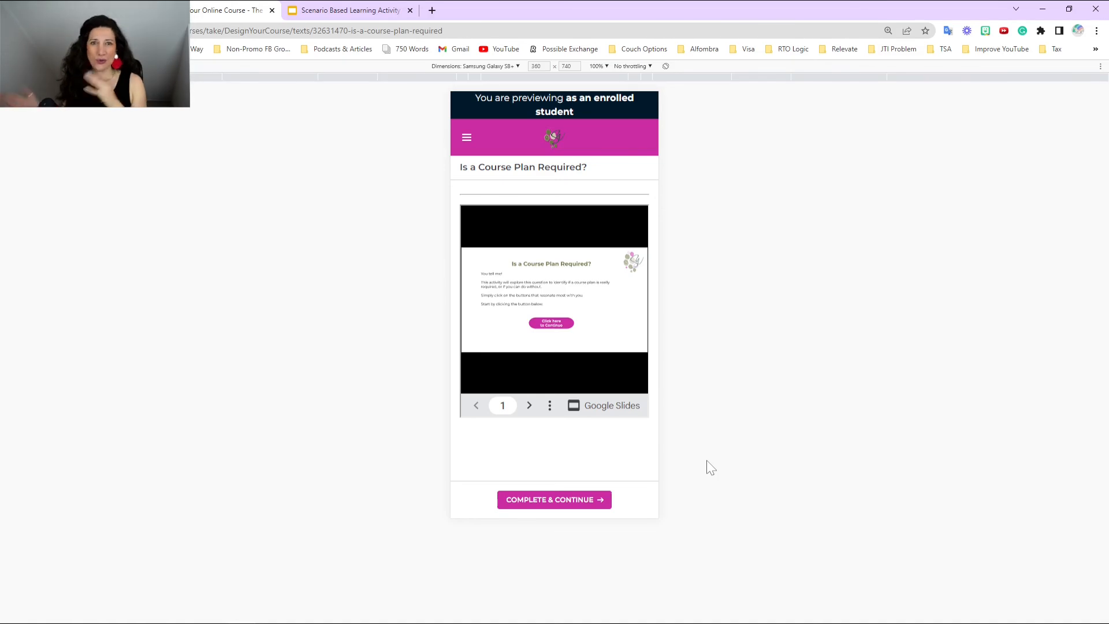